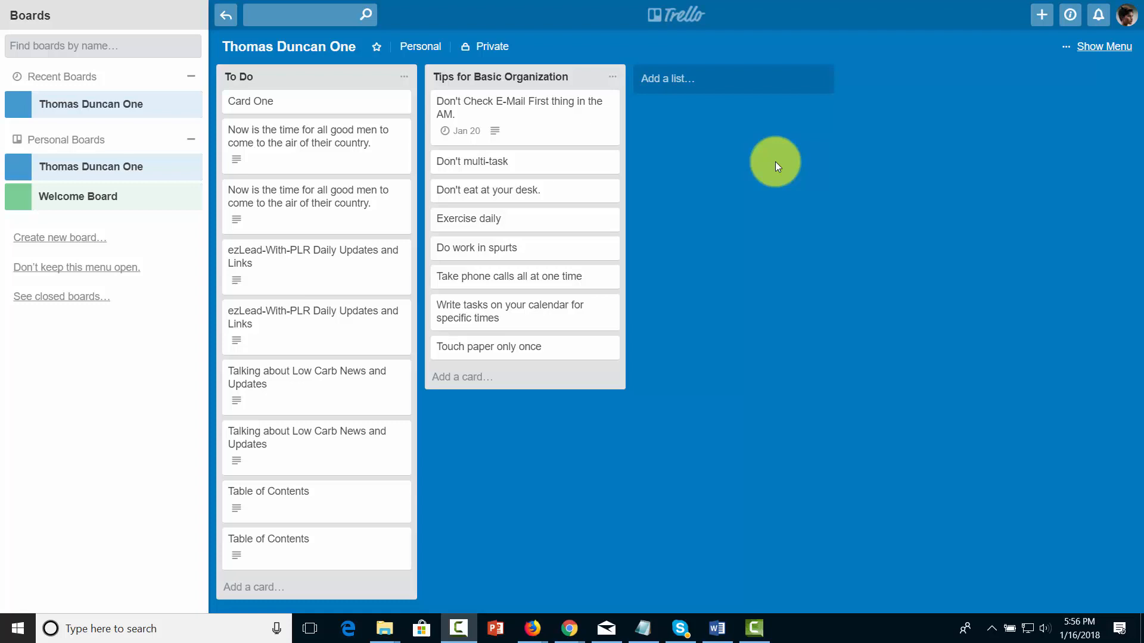
mouse_move(503, 64)
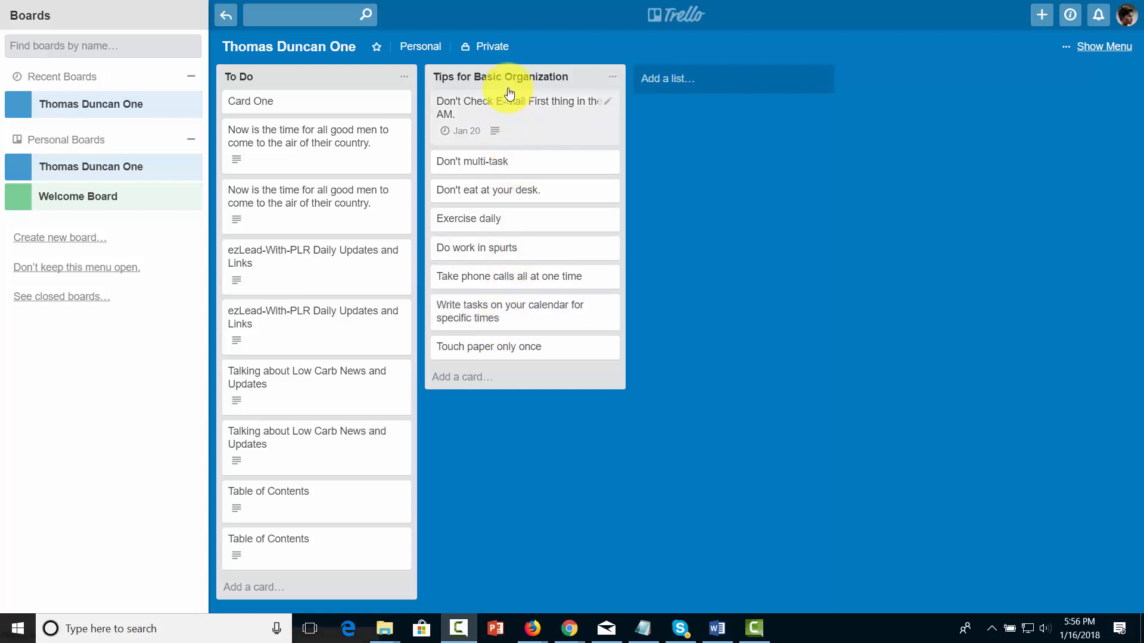
mouse_move(706, 125)
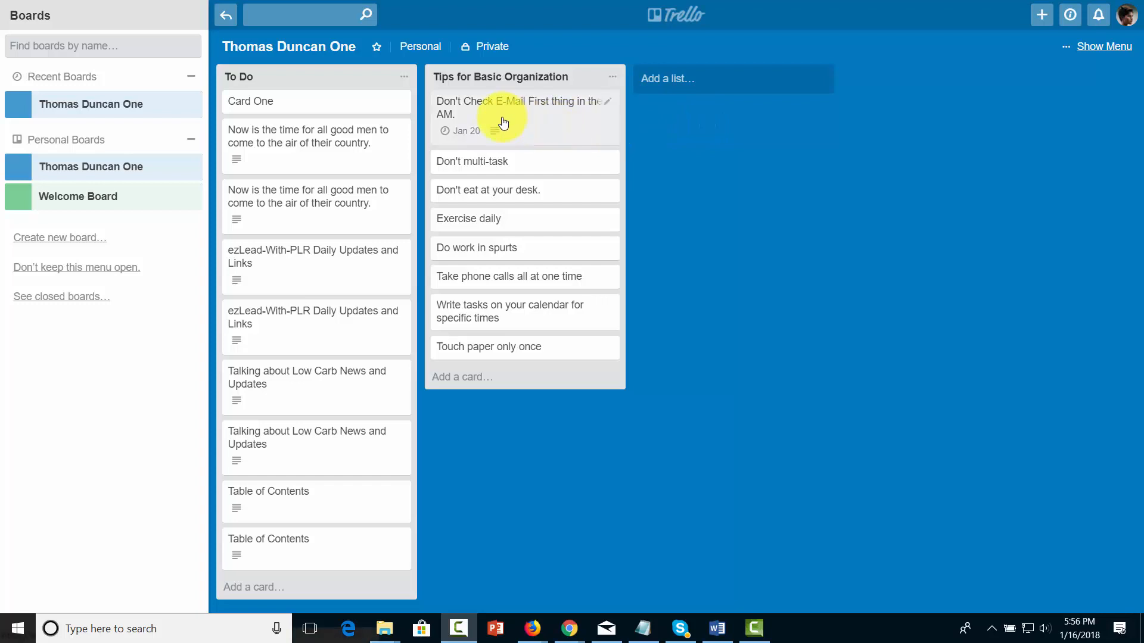
- Show the colour labels for the Don't Check E-Mail First thing in the AM. card
left_click(498, 113)
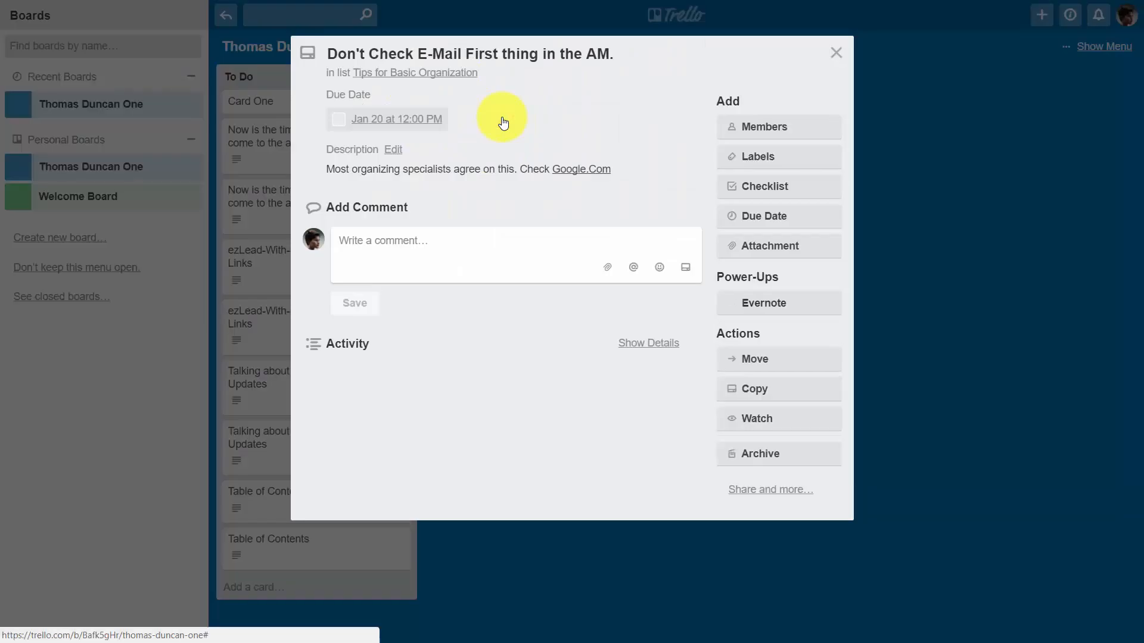
mouse_move(760, 162)
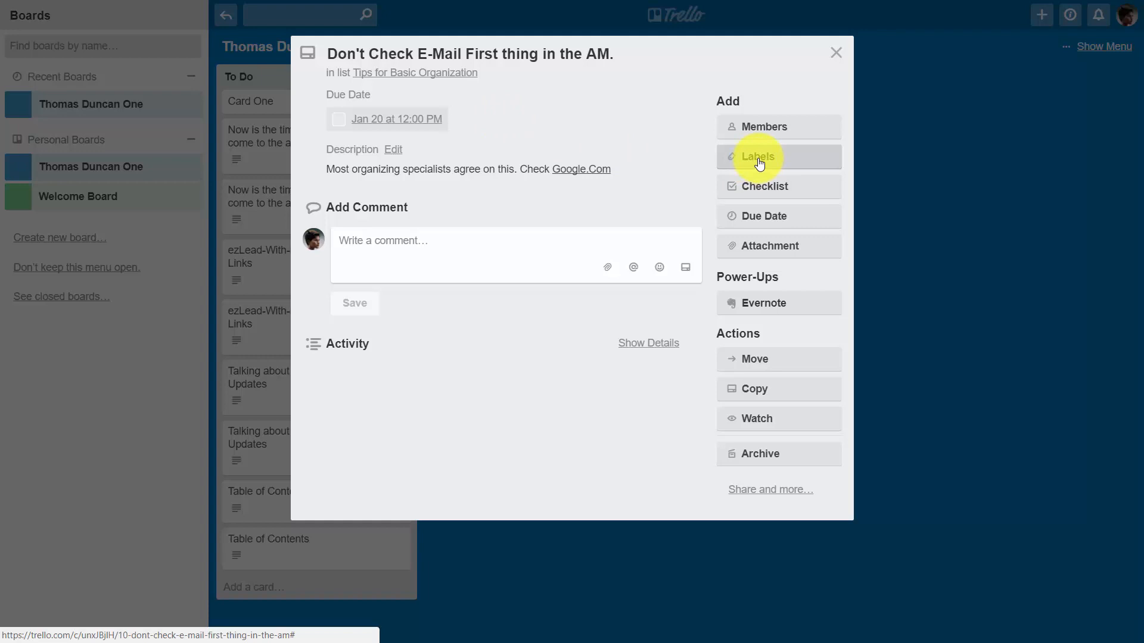
left_click(763, 157)
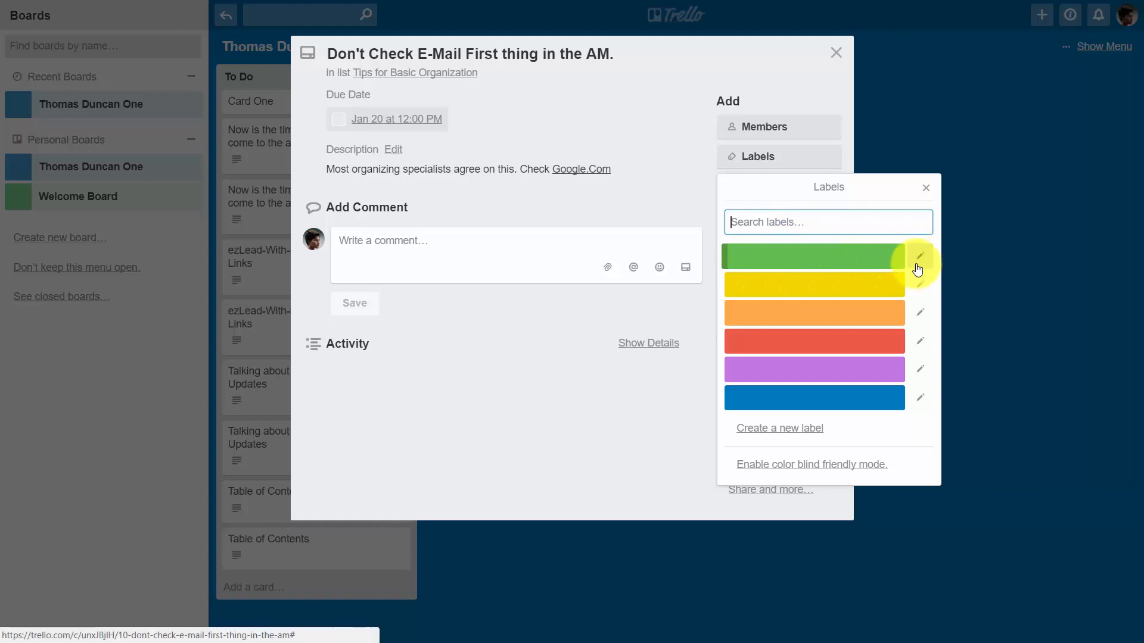
mouse_move(920, 260)
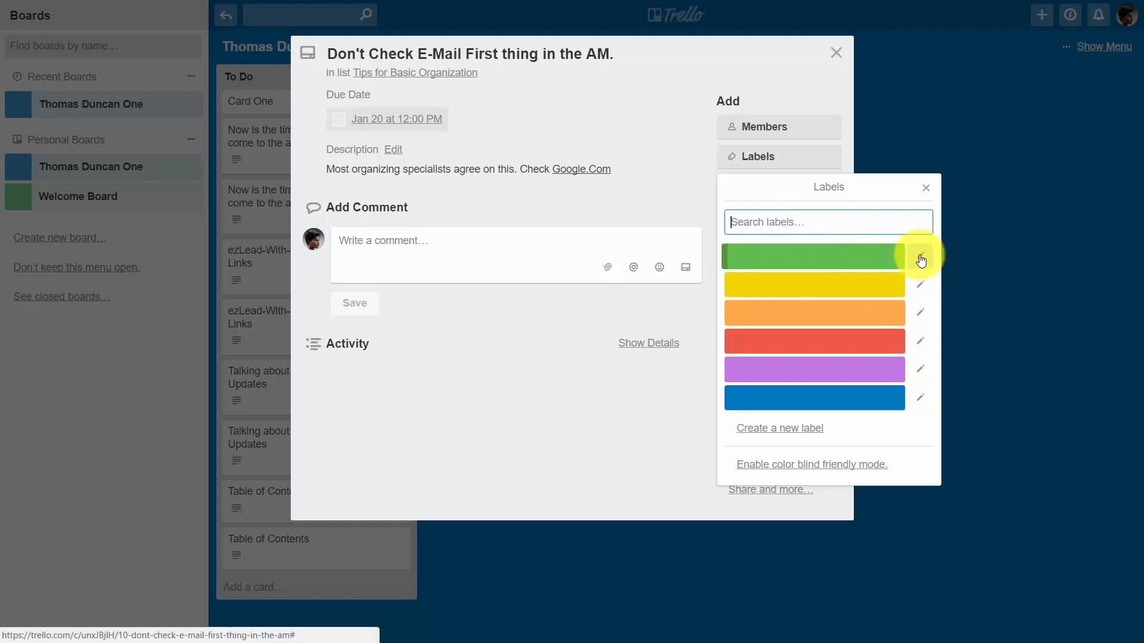
mouse_move(921, 258)
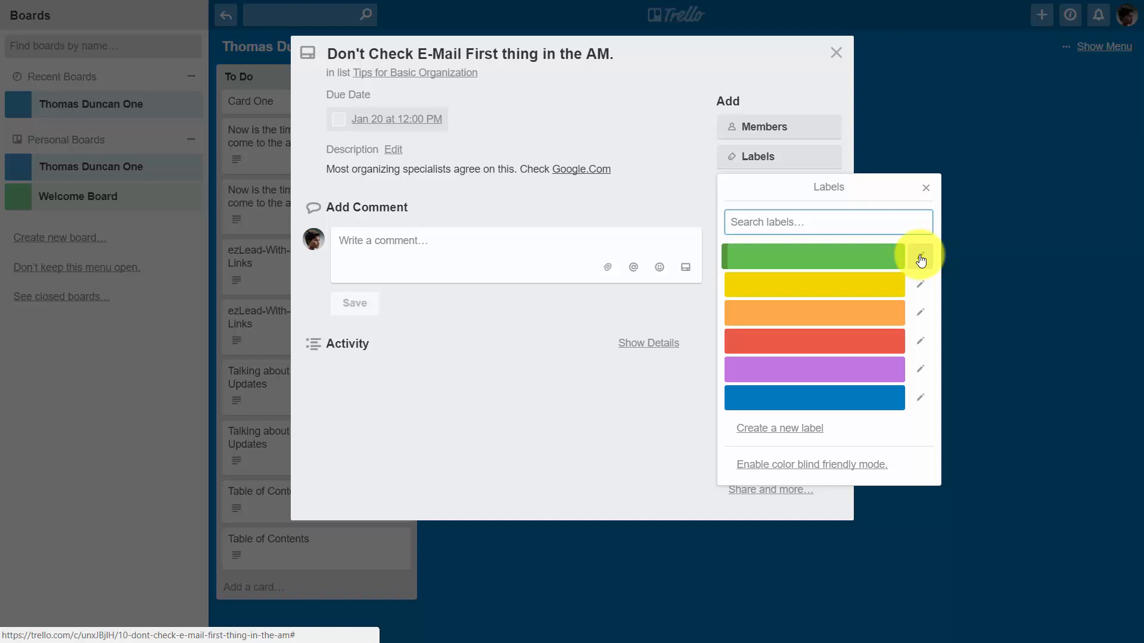
- Name the green label 'Time Management' and save it
left_click(920, 257)
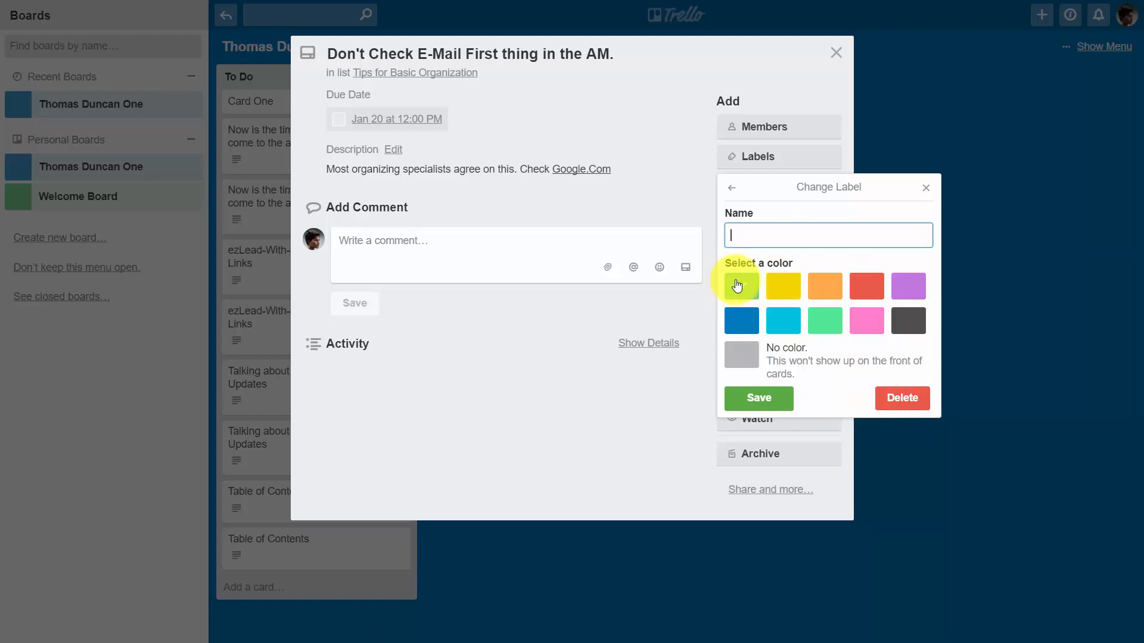
left_click(741, 286)
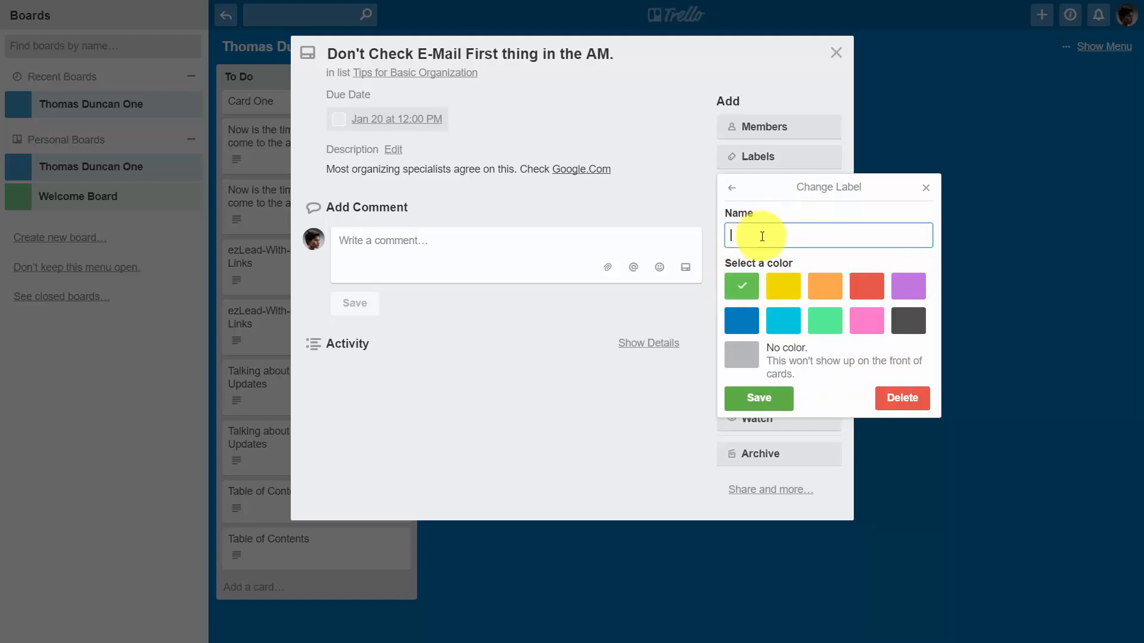
type("Time Management")
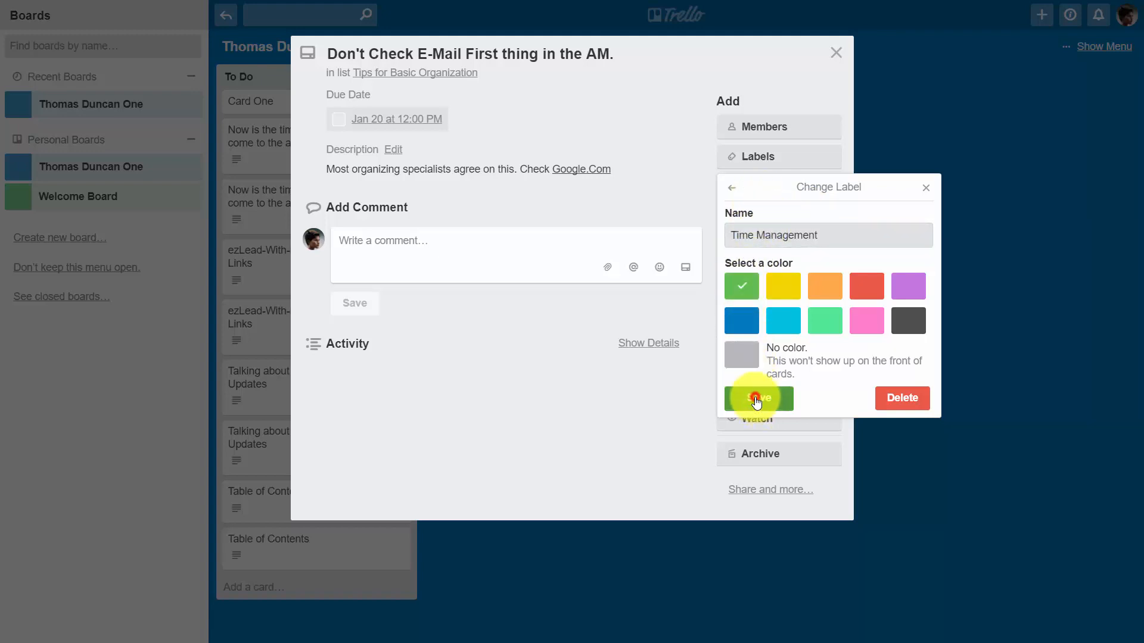
left_click(758, 398)
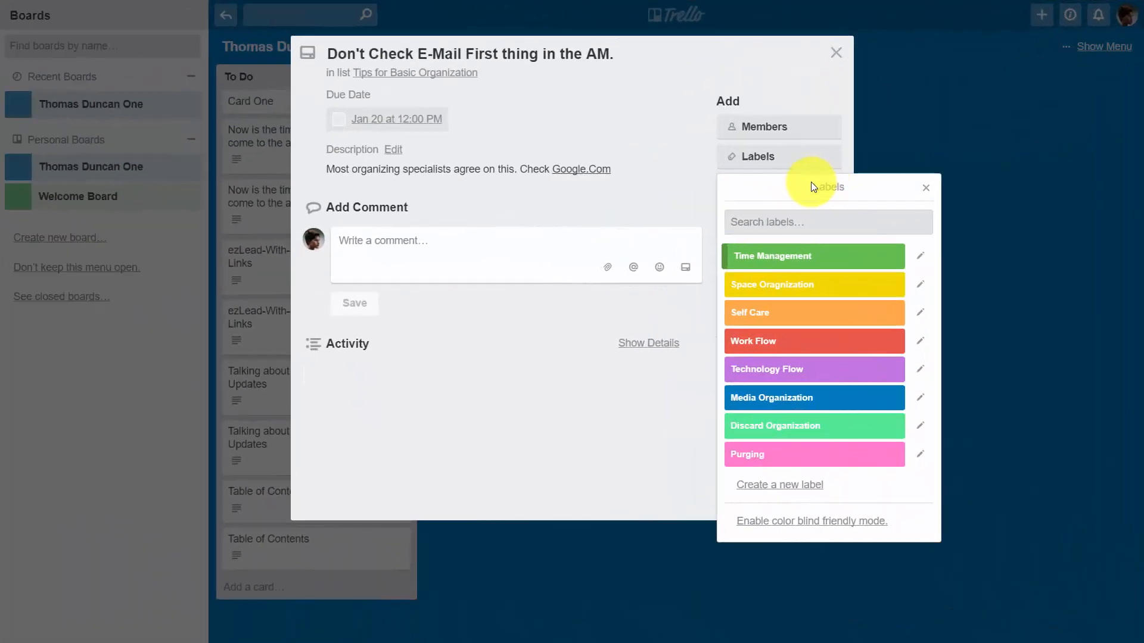
mouse_move(697, 291)
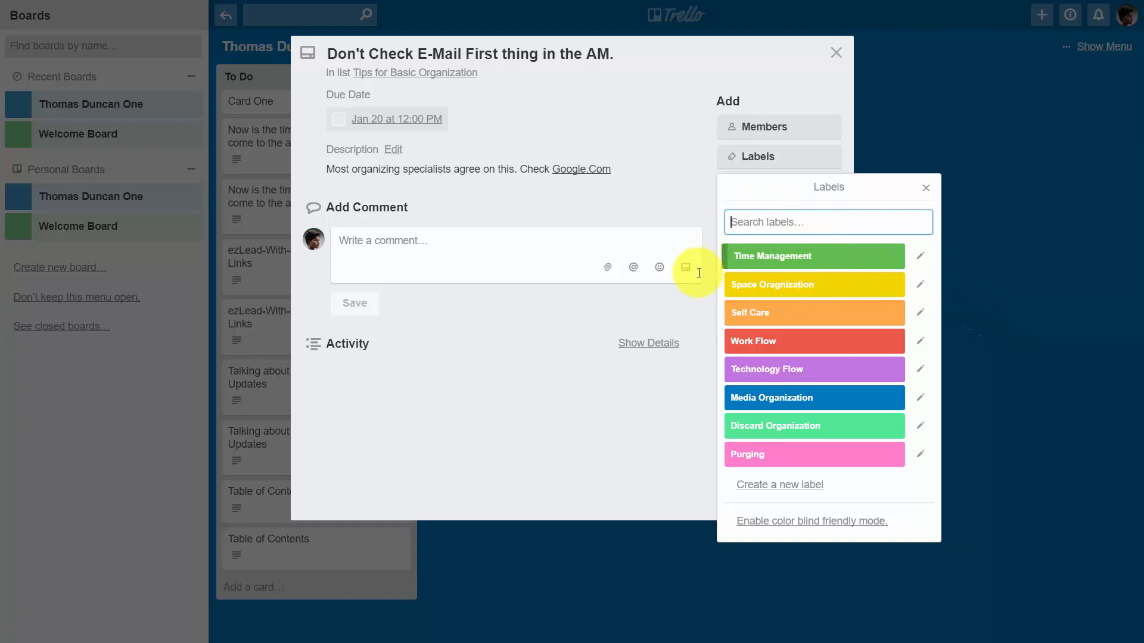
mouse_move(755, 484)
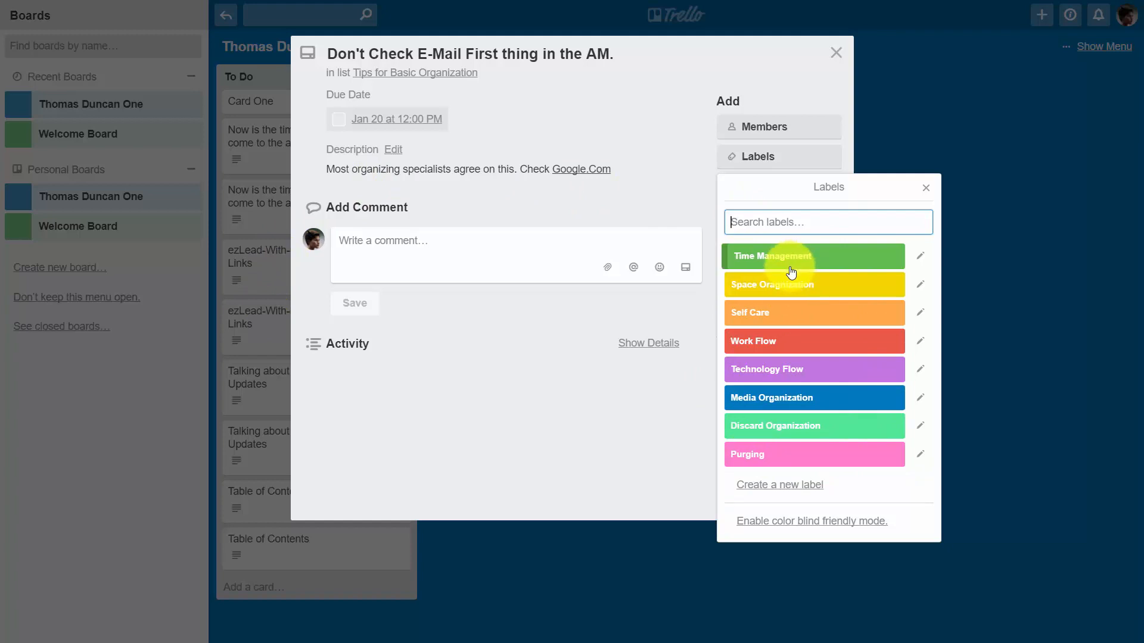
mouse_move(527, 288)
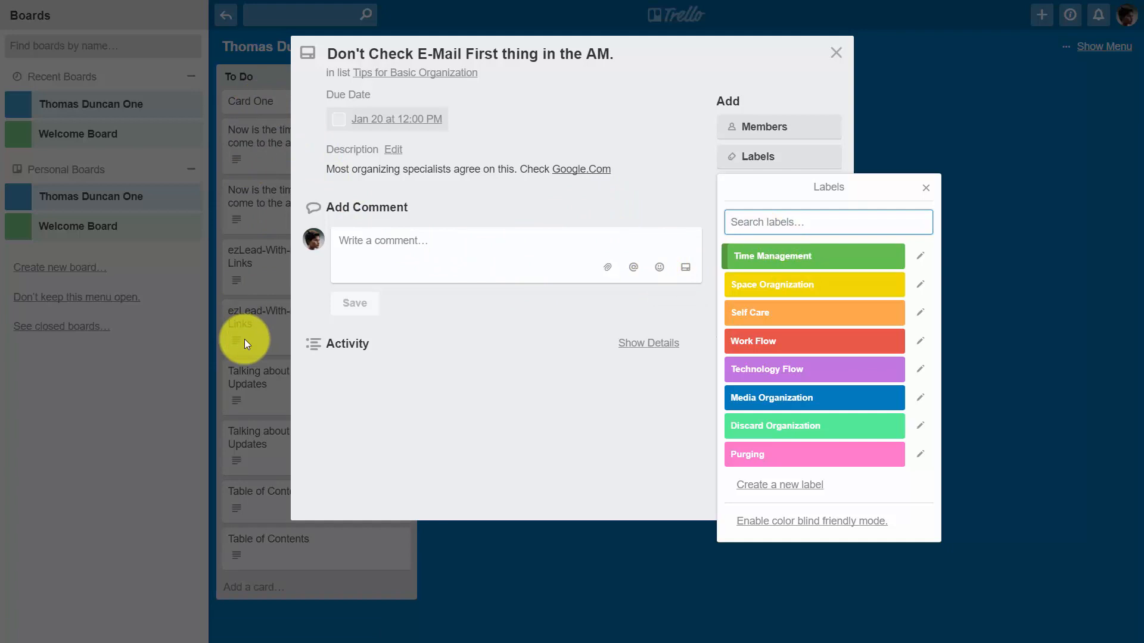
mouse_move(242, 268)
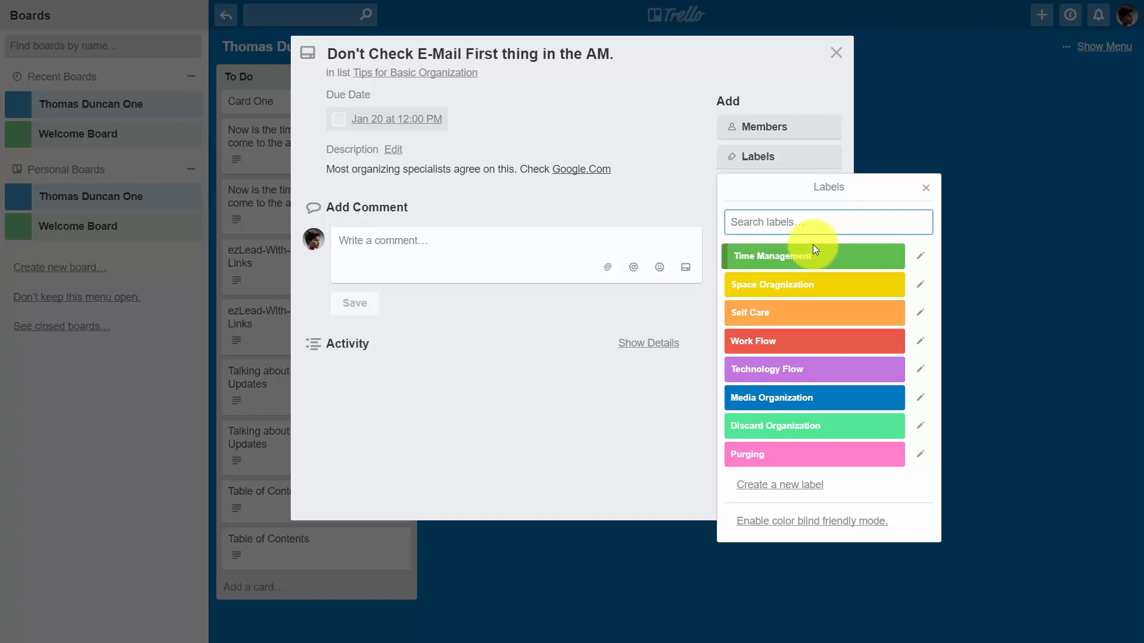
mouse_move(816, 440)
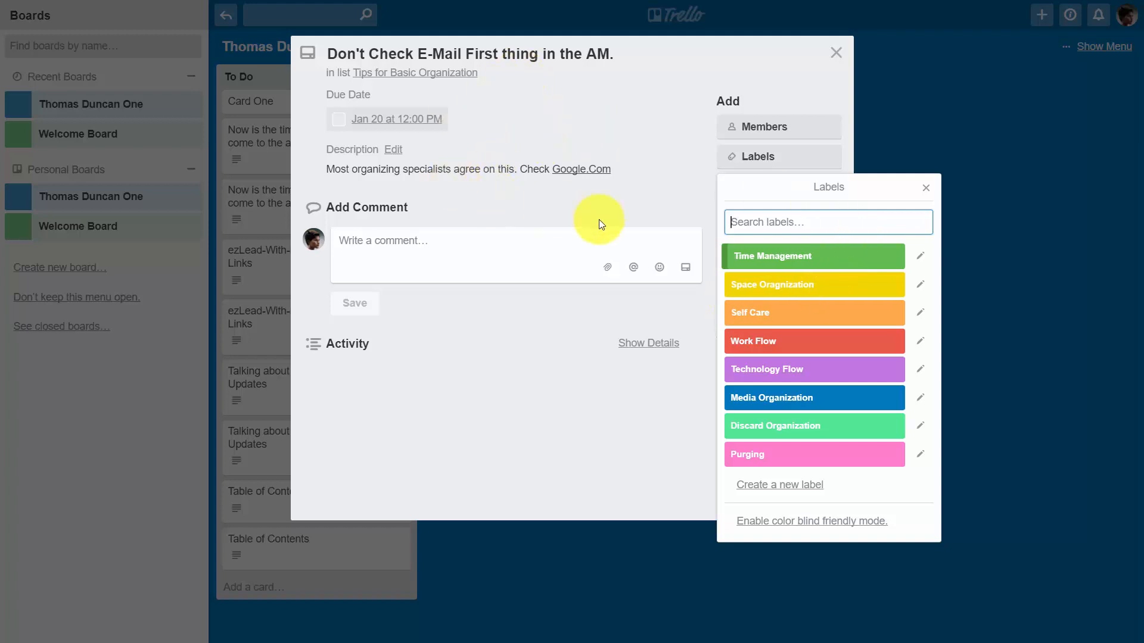
- Apply the Time Management label to the card and close the label list
left_click(814, 256)
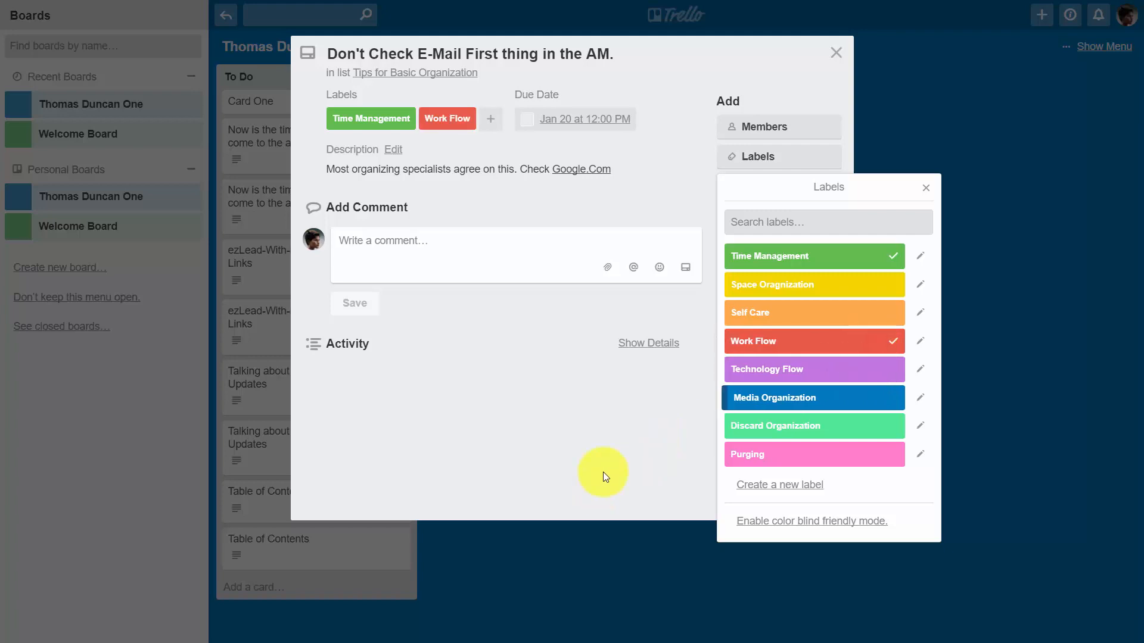
left_click(925, 188)
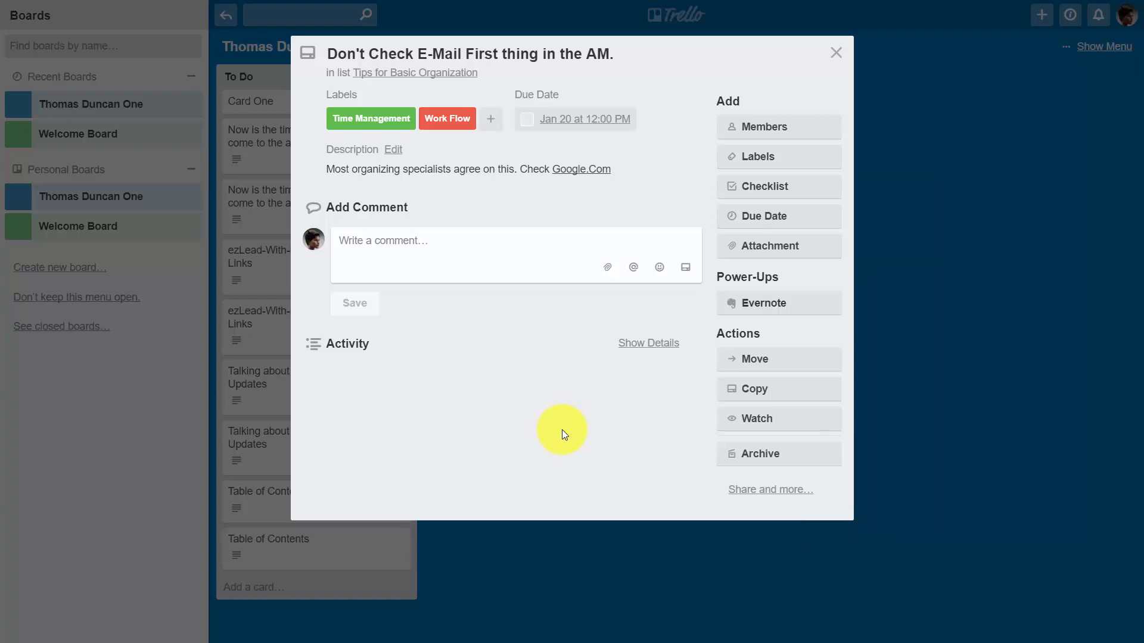
mouse_move(338, 410)
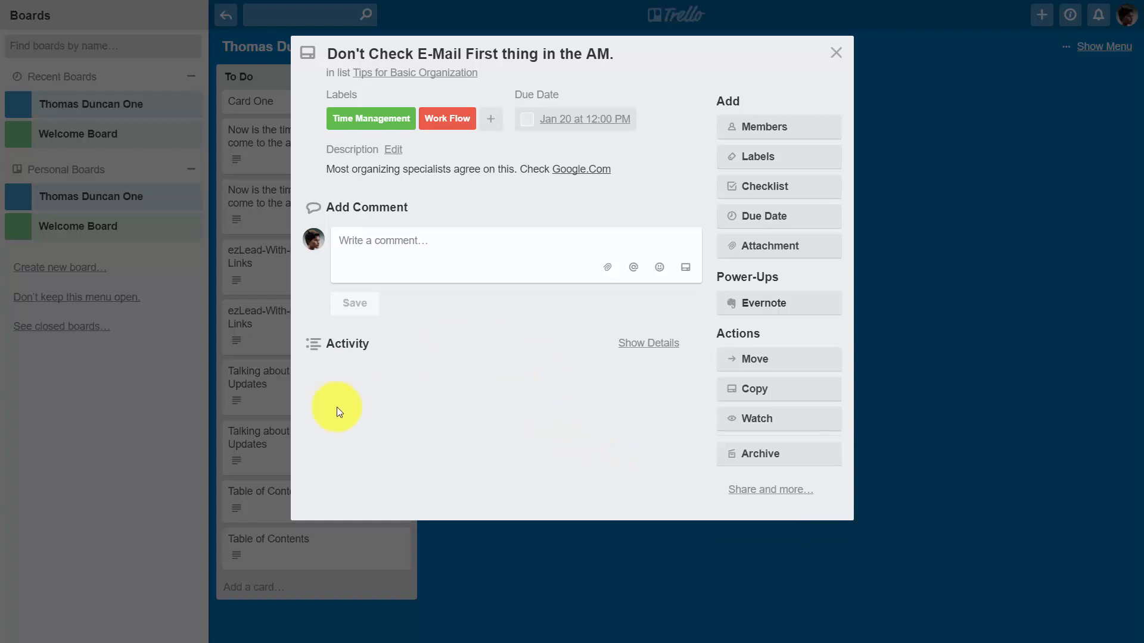
mouse_move(488, 438)
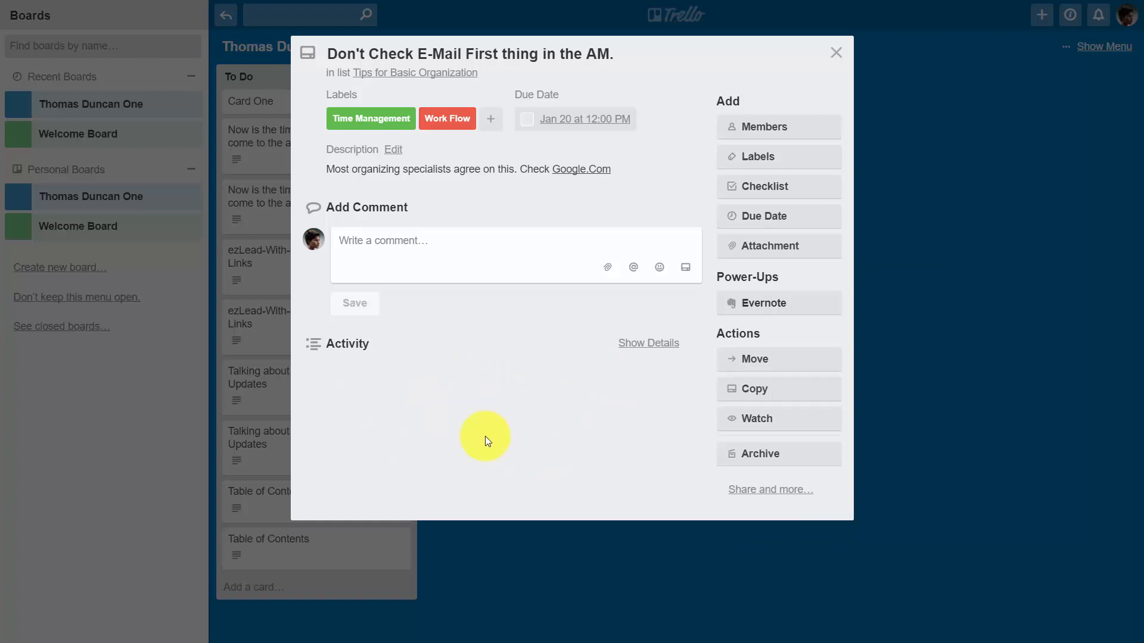
mouse_move(527, 439)
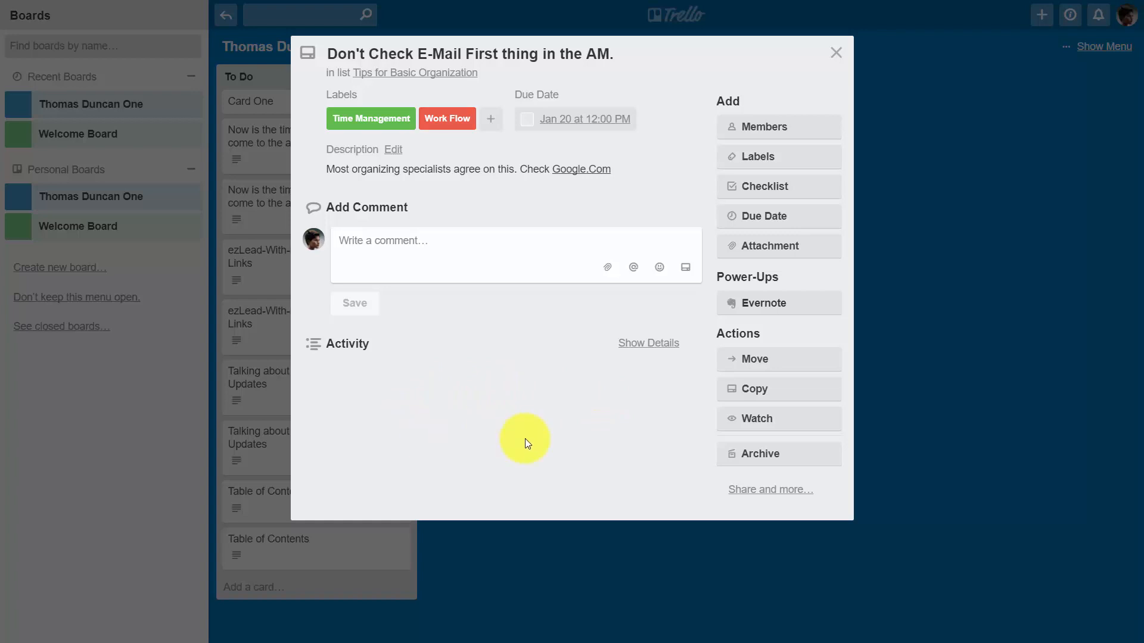
mouse_move(564, 427)
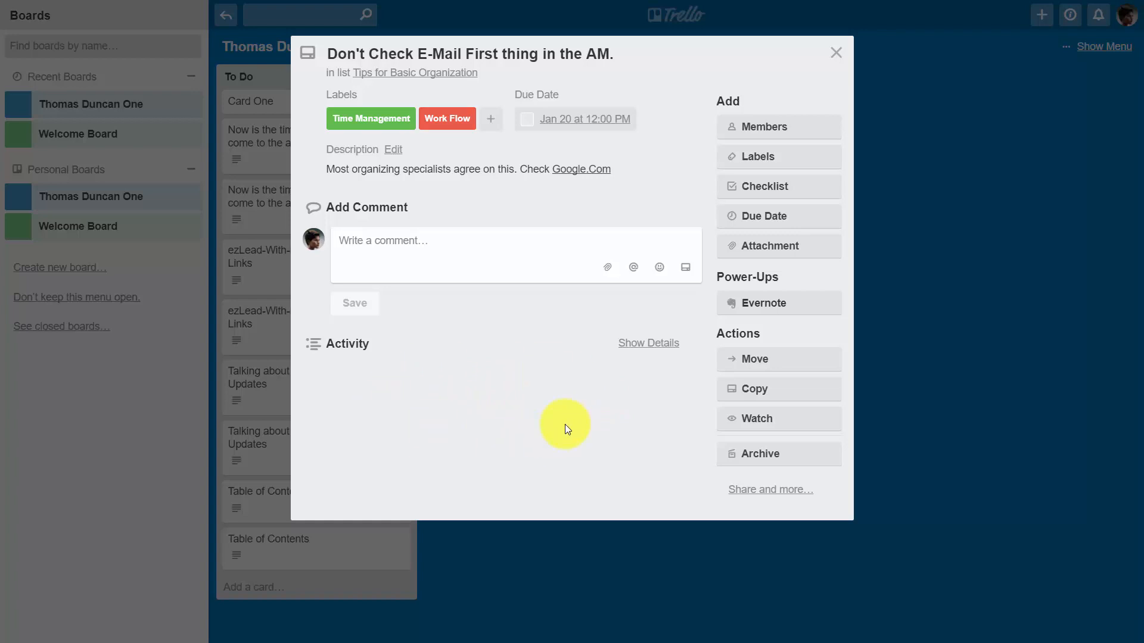
mouse_move(812, 105)
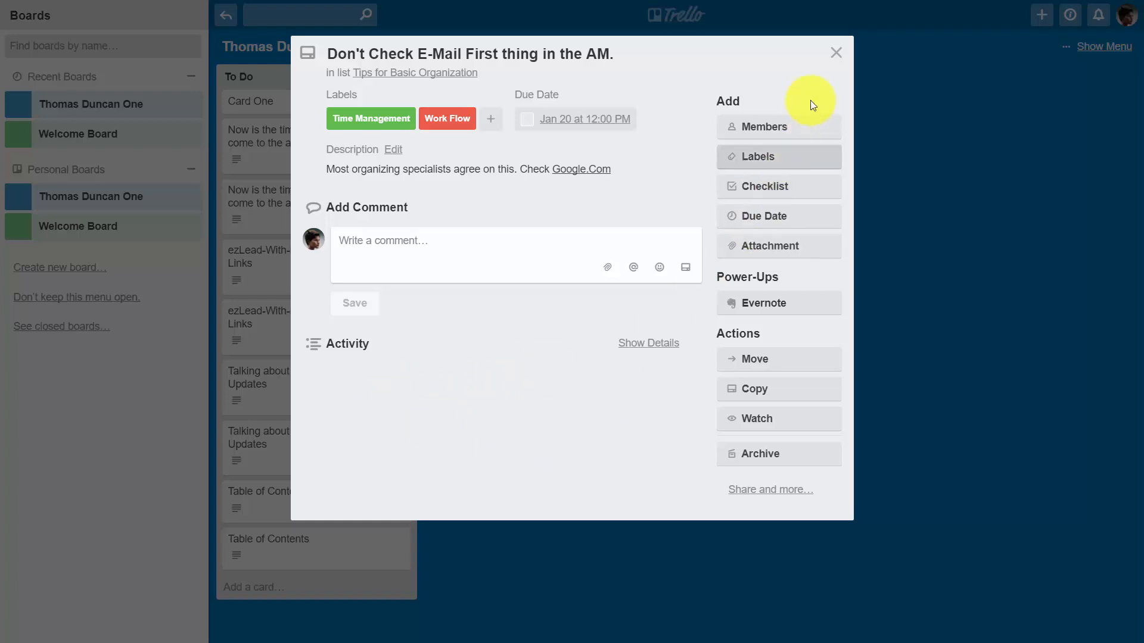
mouse_move(467, 393)
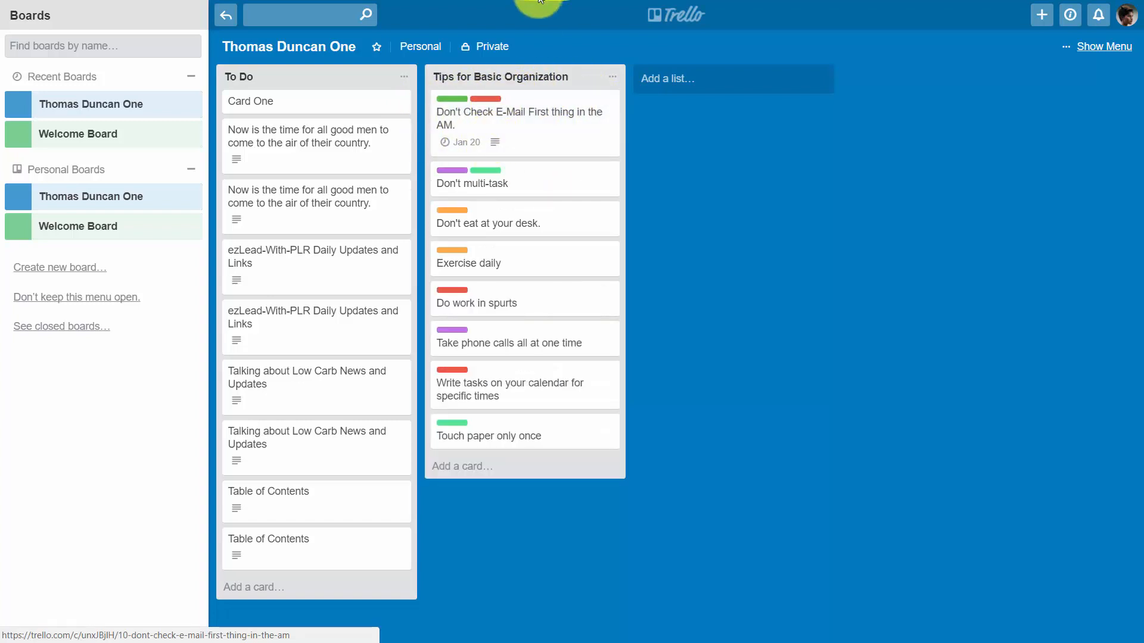
mouse_move(481, 388)
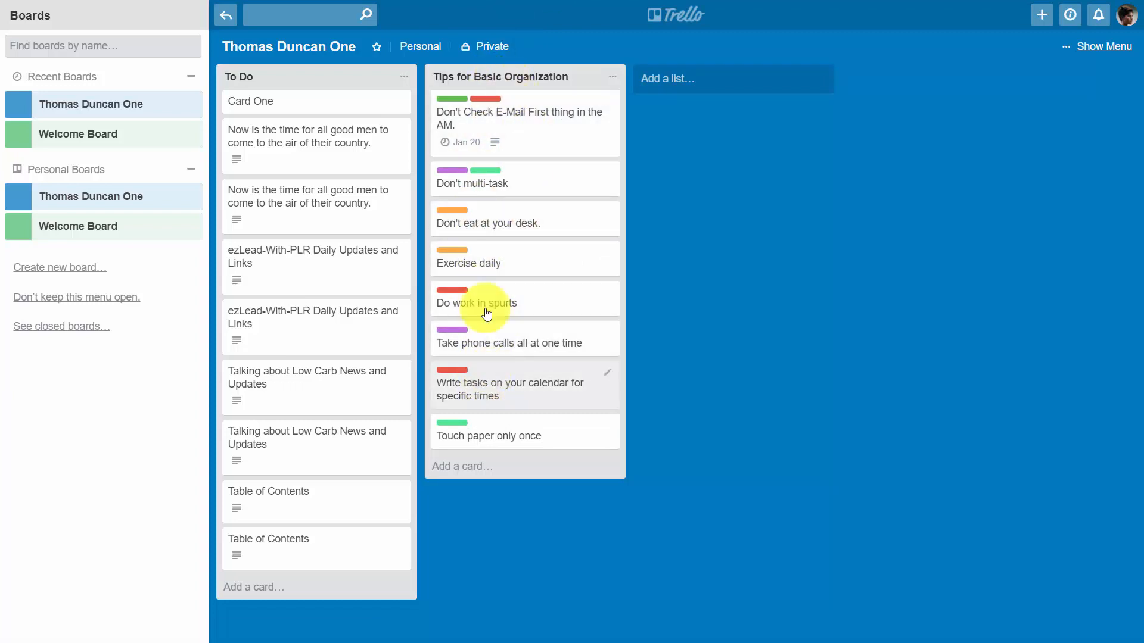
mouse_move(488, 96)
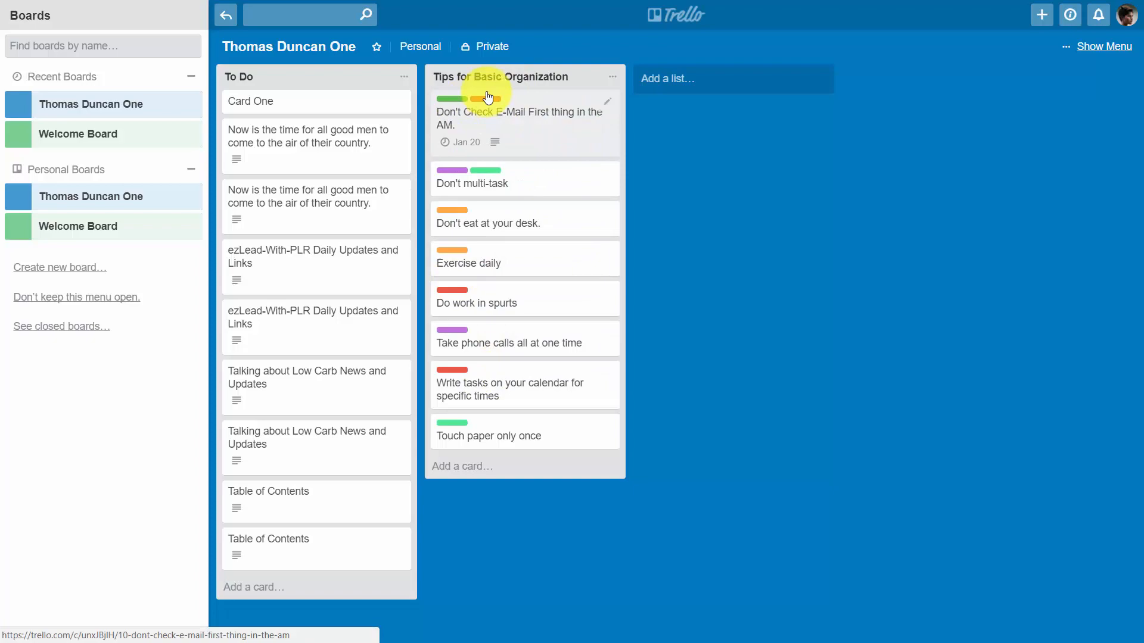
- Write the comment 'Read through two books in addition to a Google Search.' and subscribe to card updates
left_click(515, 118)
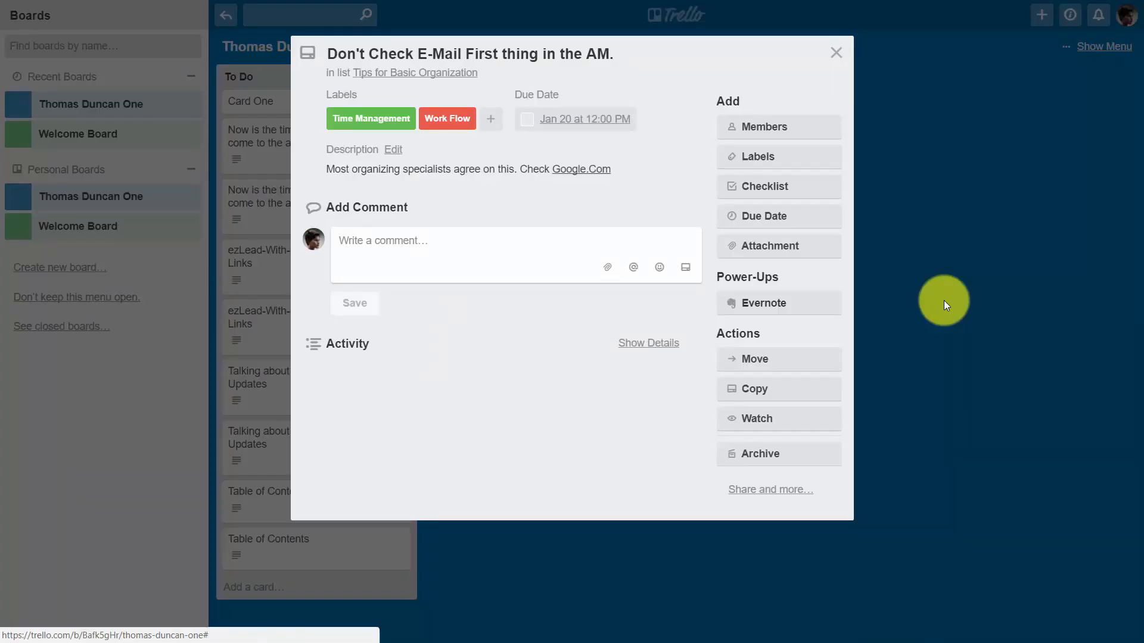
mouse_move(305, 288)
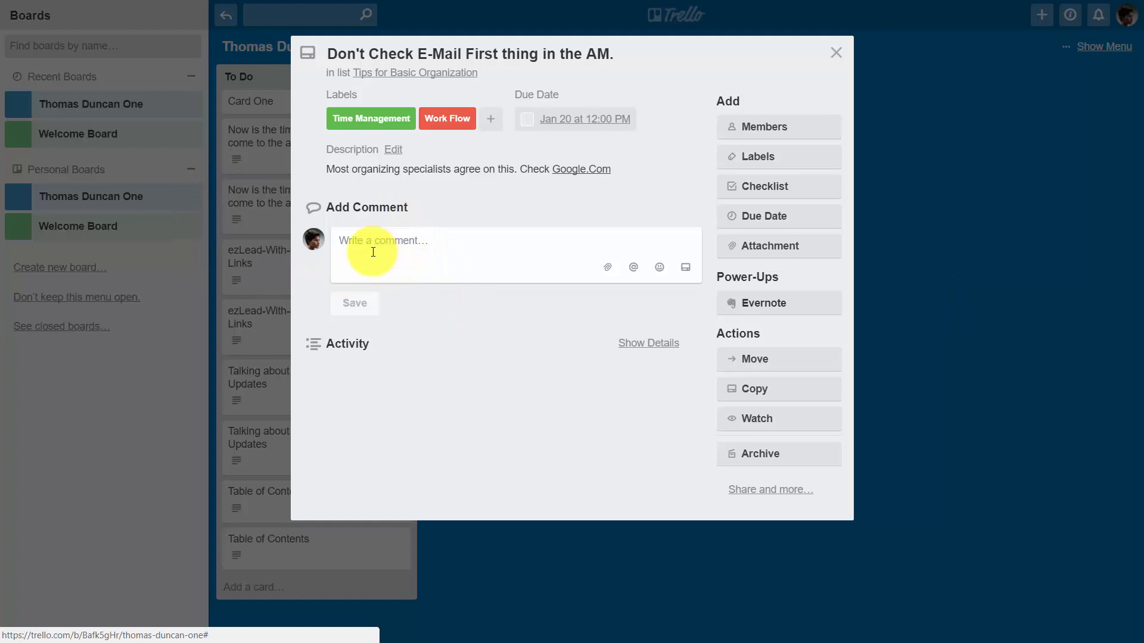
mouse_move(372, 358)
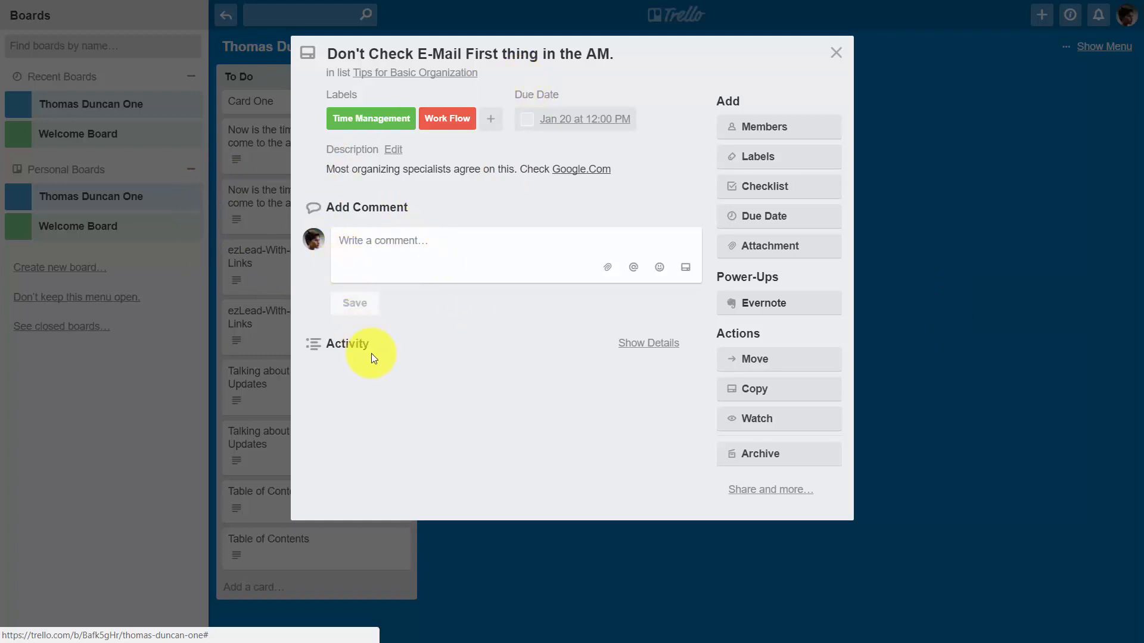
mouse_move(380, 364)
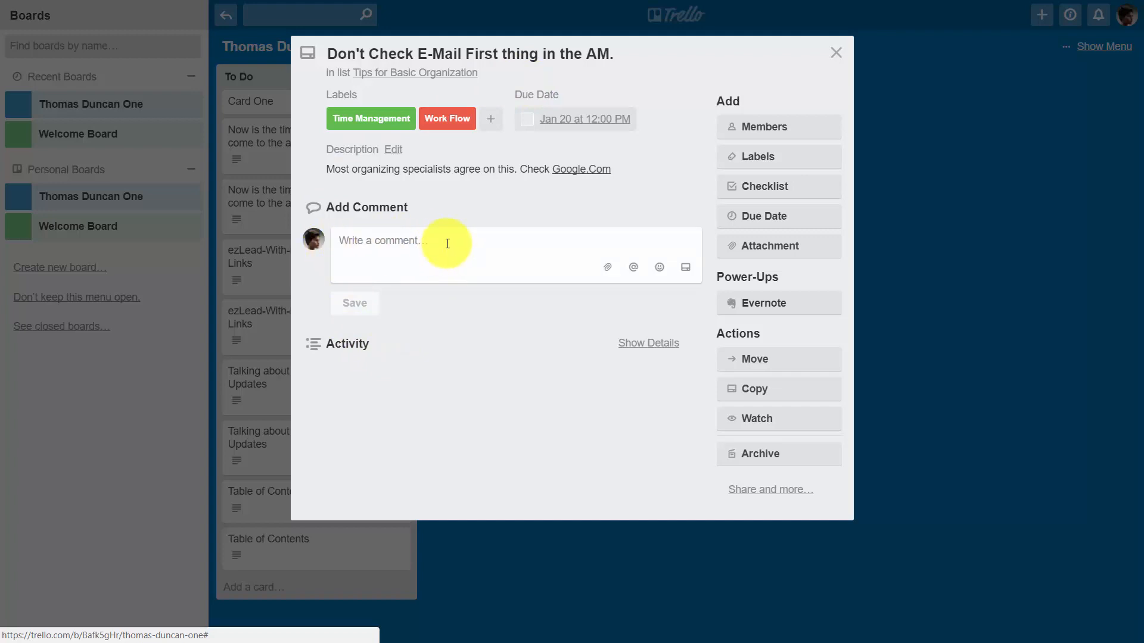
mouse_move(387, 244)
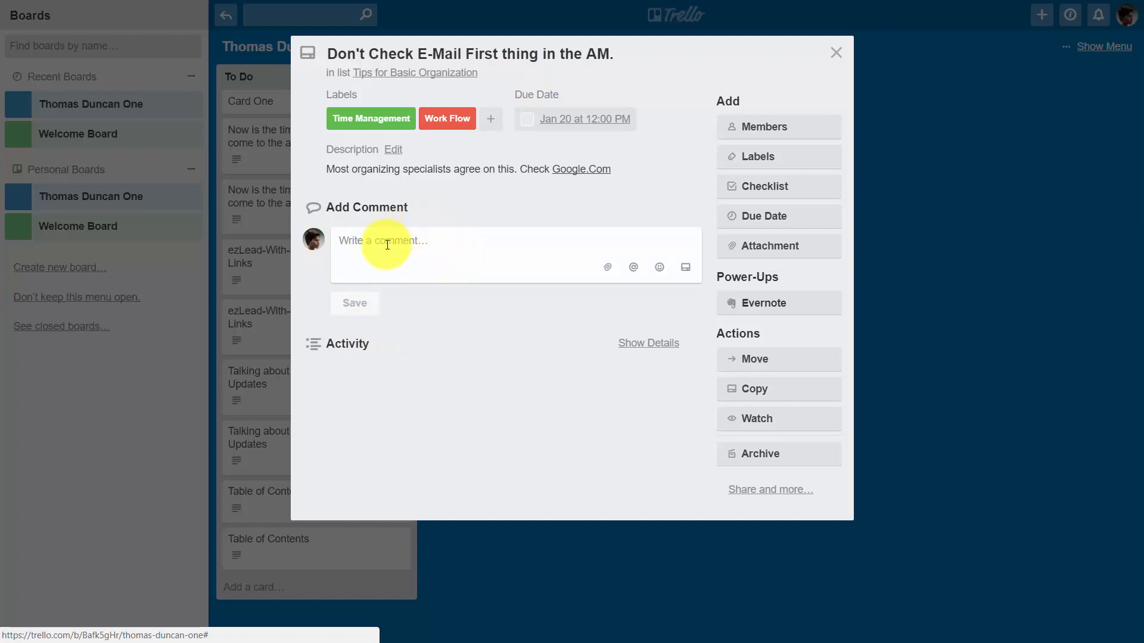
mouse_move(381, 250)
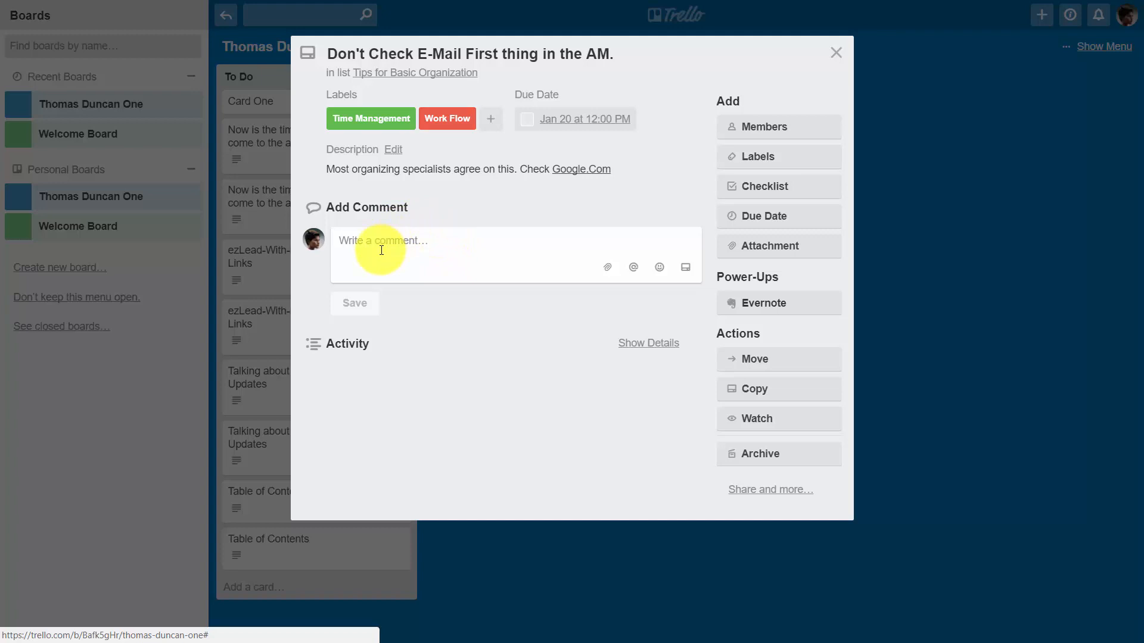
mouse_move(376, 254)
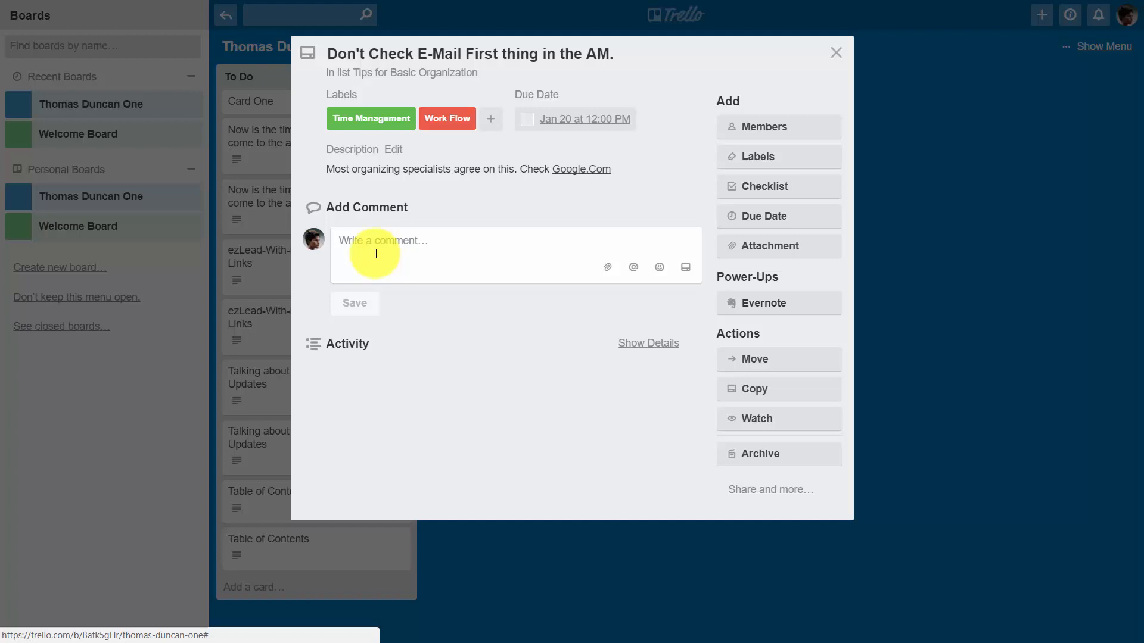
type("Read through two books in addition to a Google Search.")
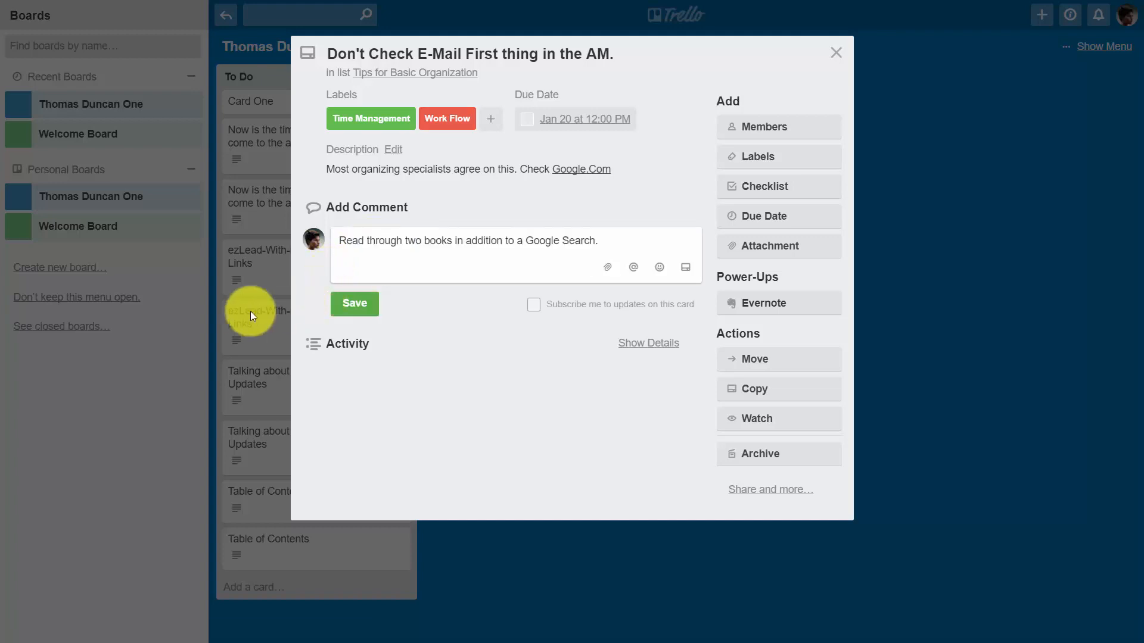
mouse_move(520, 381)
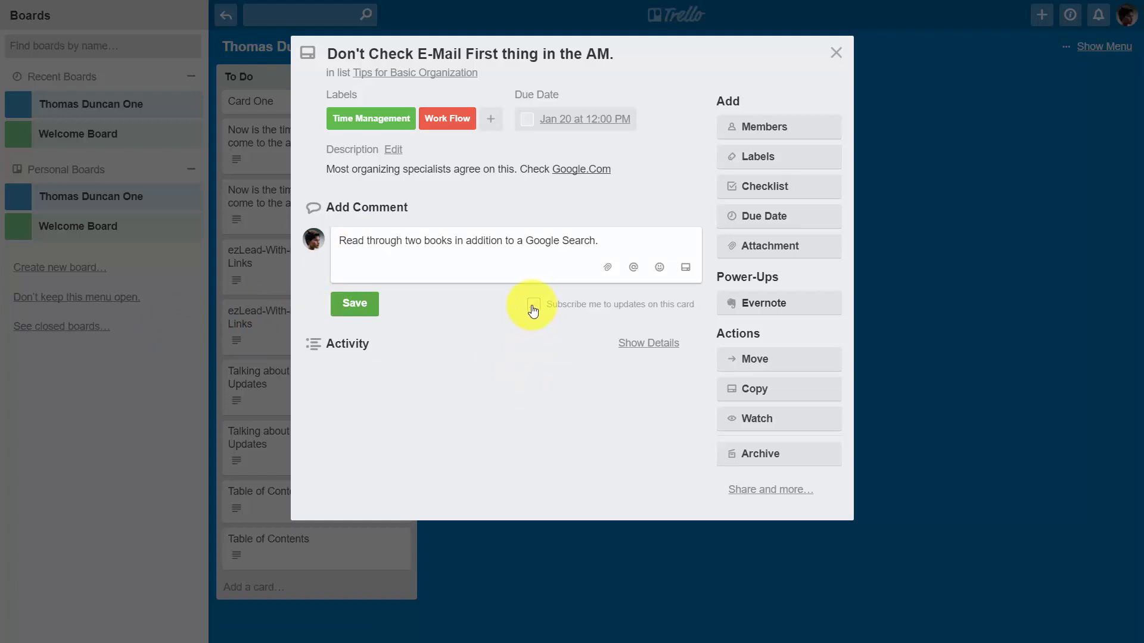
left_click(534, 305)
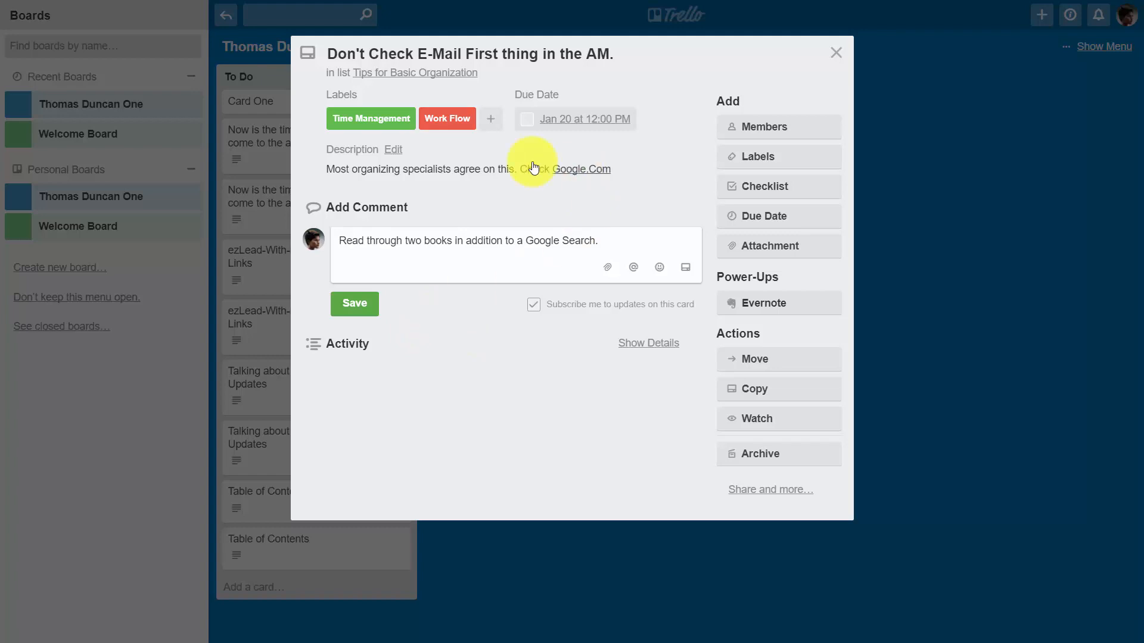
mouse_move(381, 200)
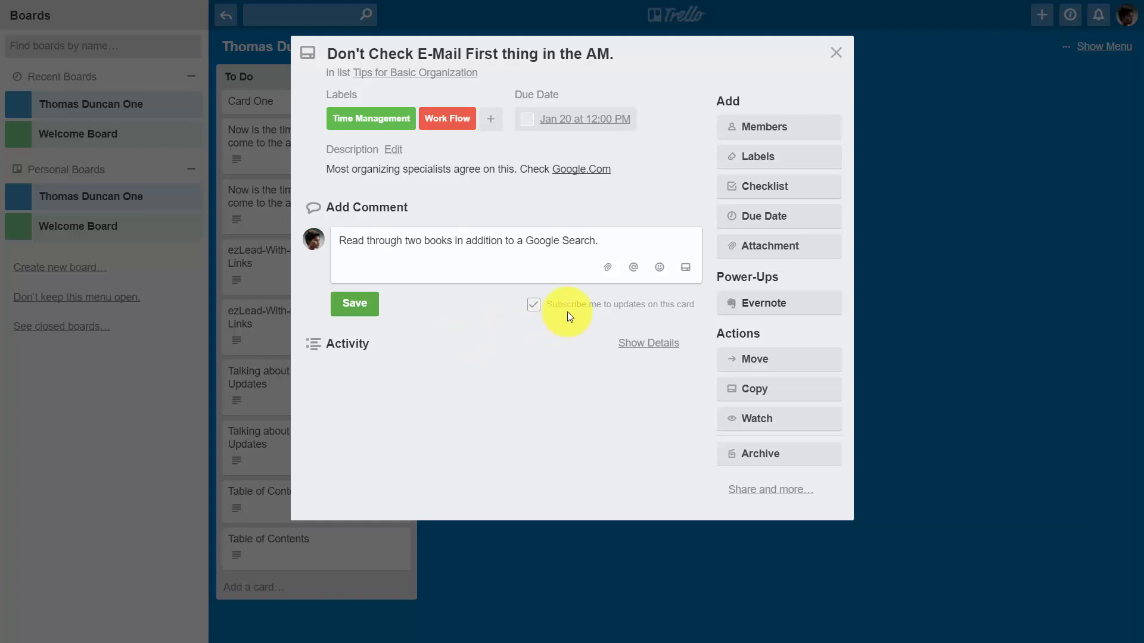
mouse_move(607, 266)
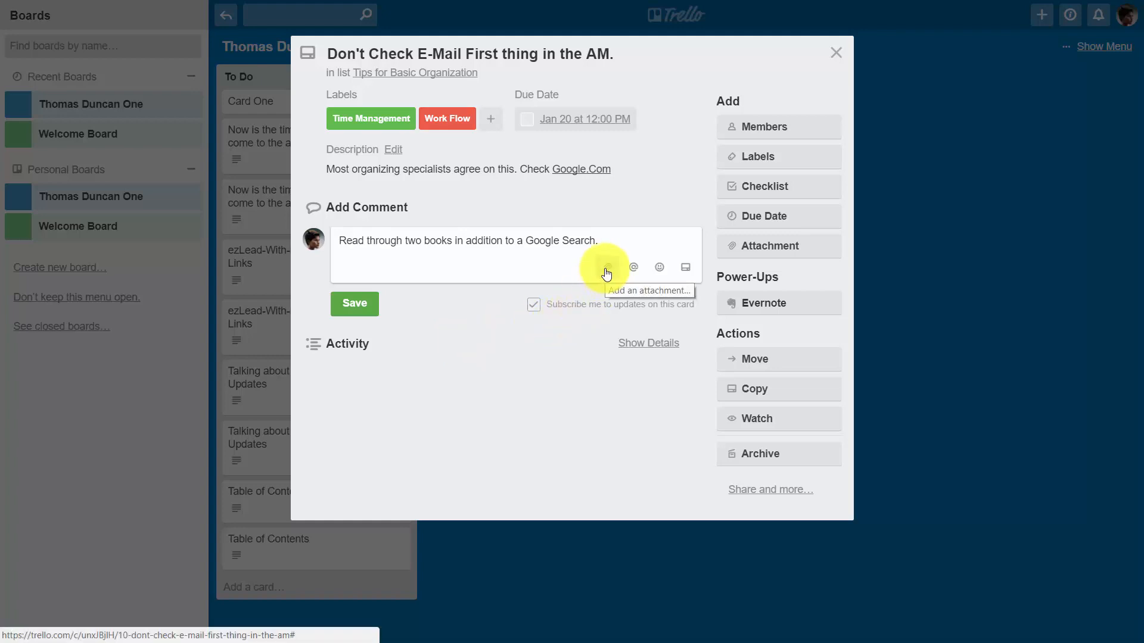
left_click(606, 266)
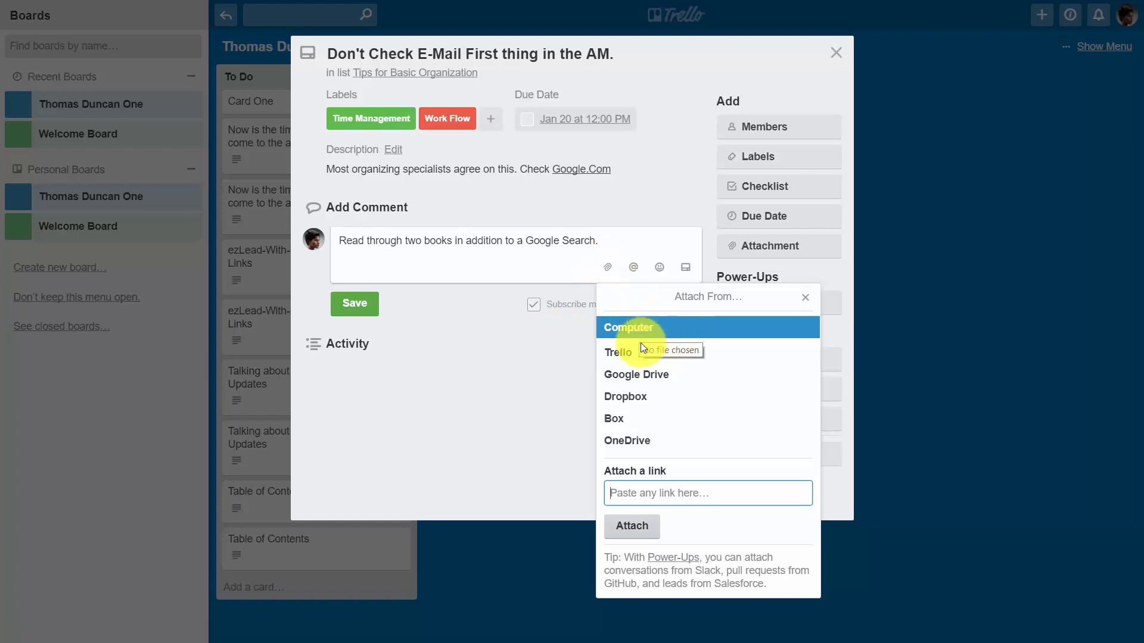
mouse_move(624, 356)
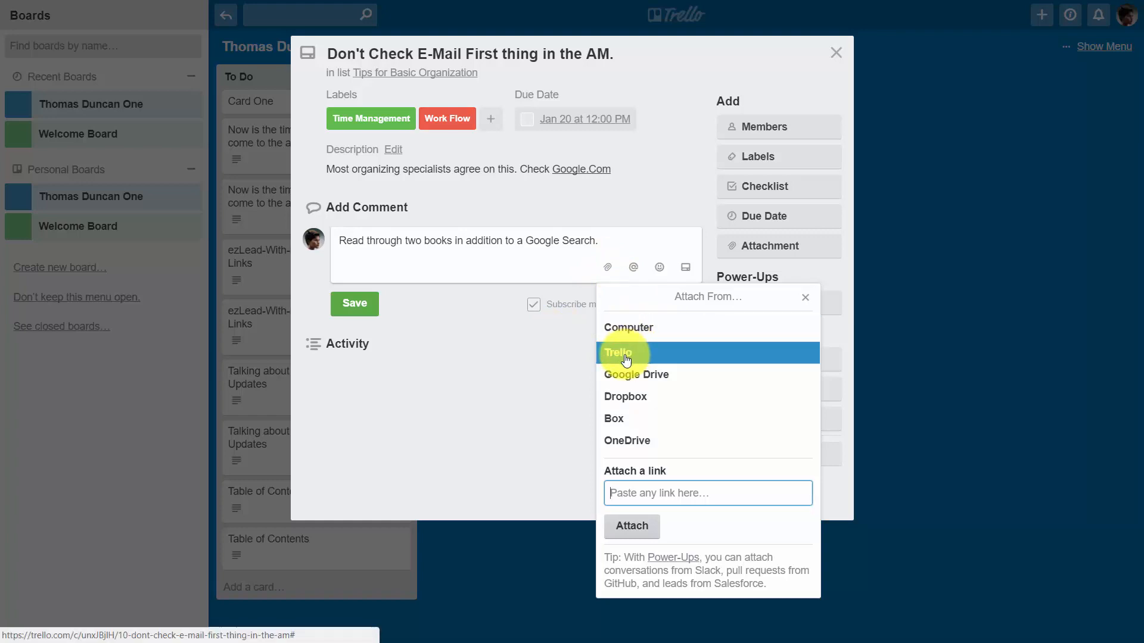
mouse_move(626, 383)
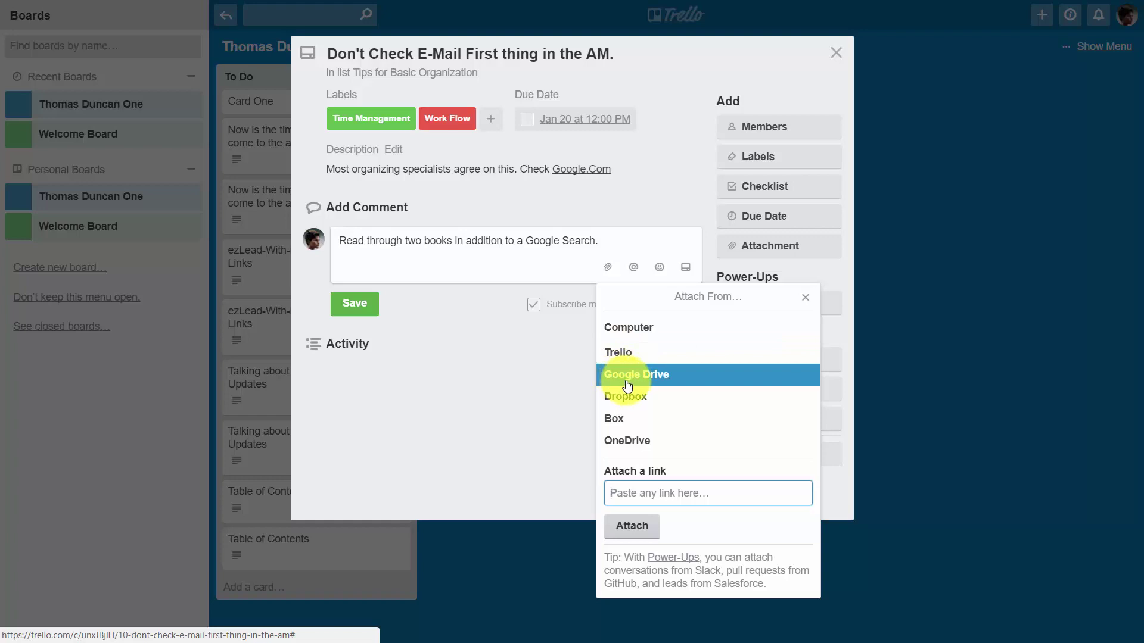
mouse_move(618, 425)
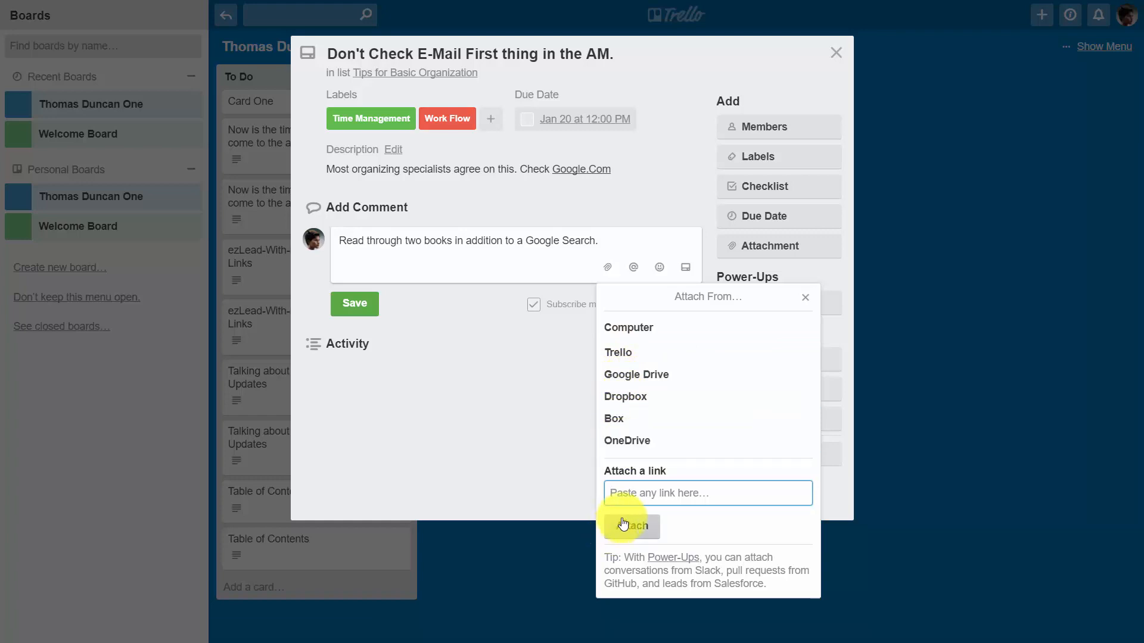
left_click(708, 493)
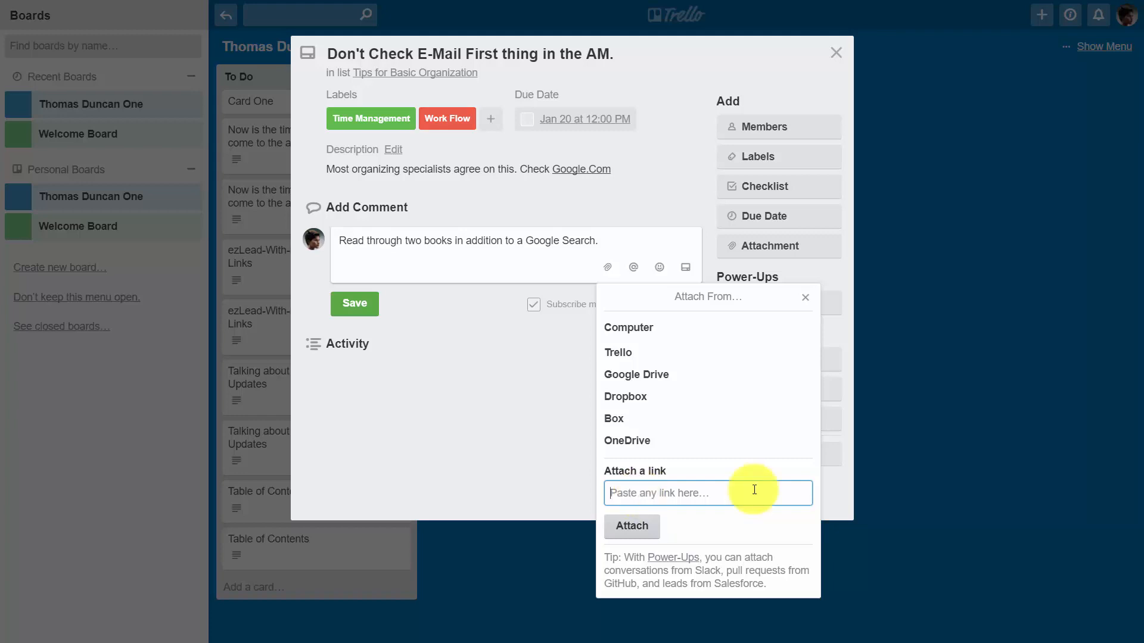
type("http://google.com")
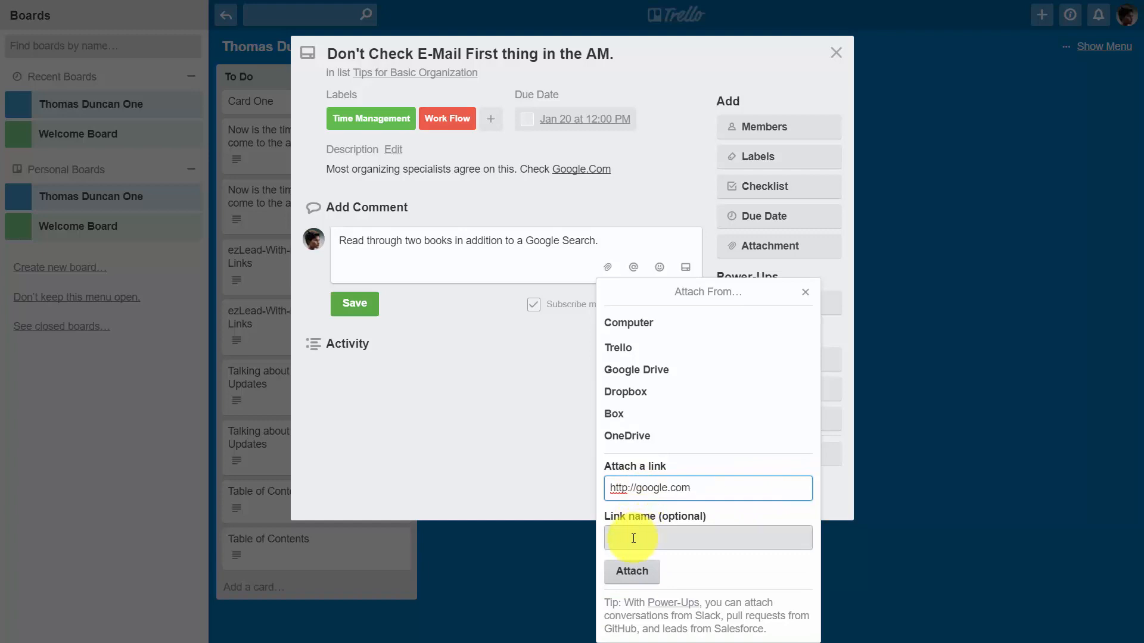
left_click(623, 538)
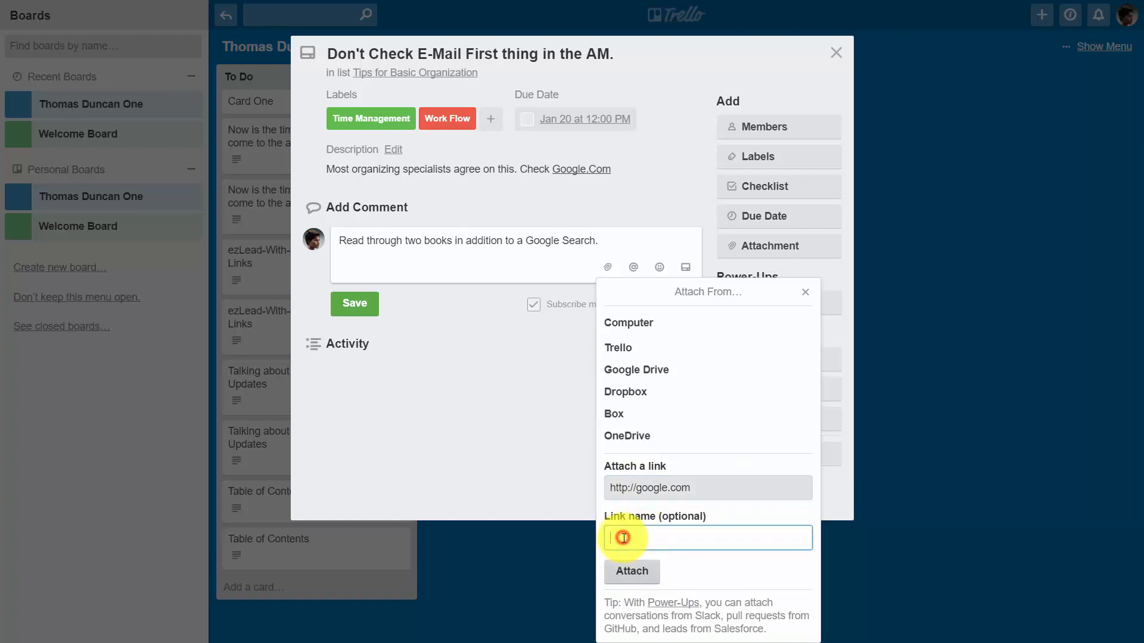
type("My Favorite Search Engine")
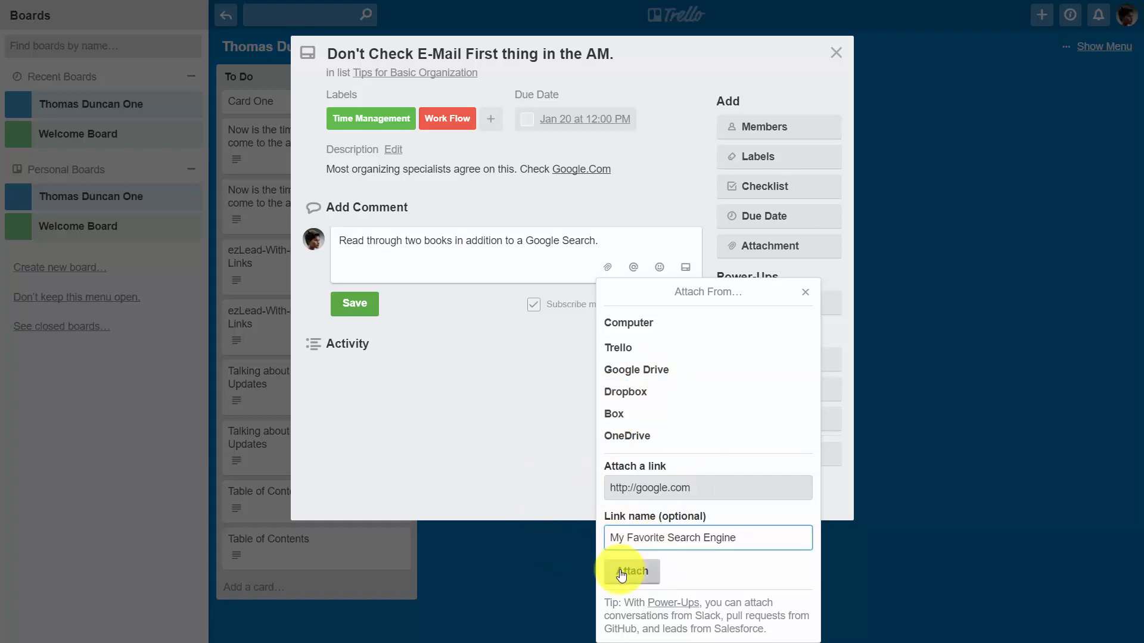
left_click(632, 571)
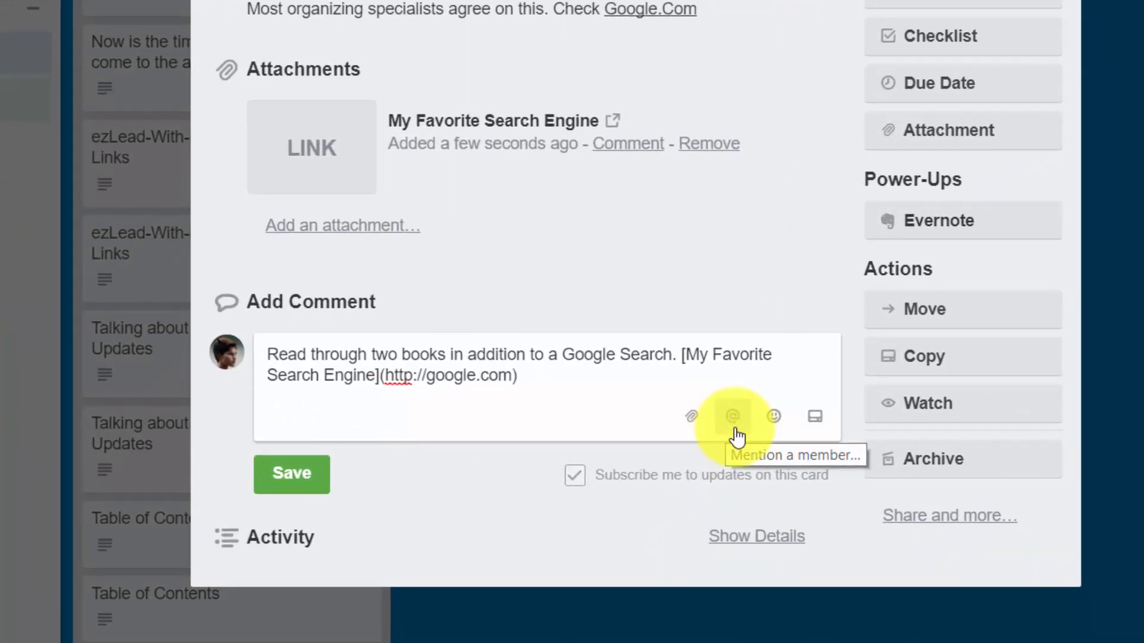
mouse_move(715, 426)
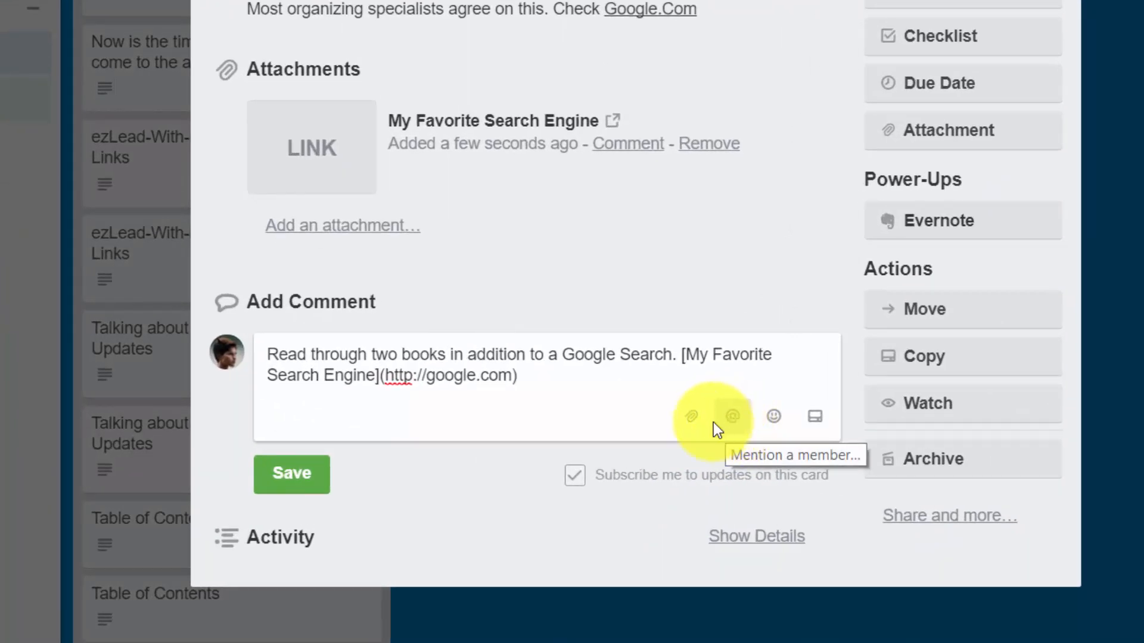
mouse_move(708, 425)
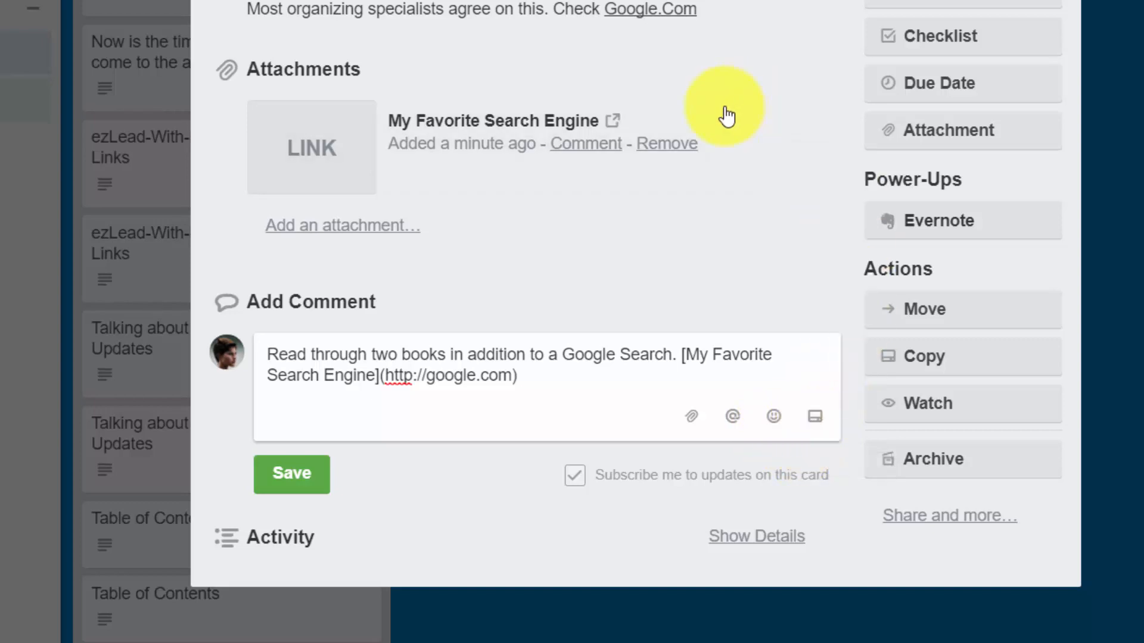
mouse_move(391, 205)
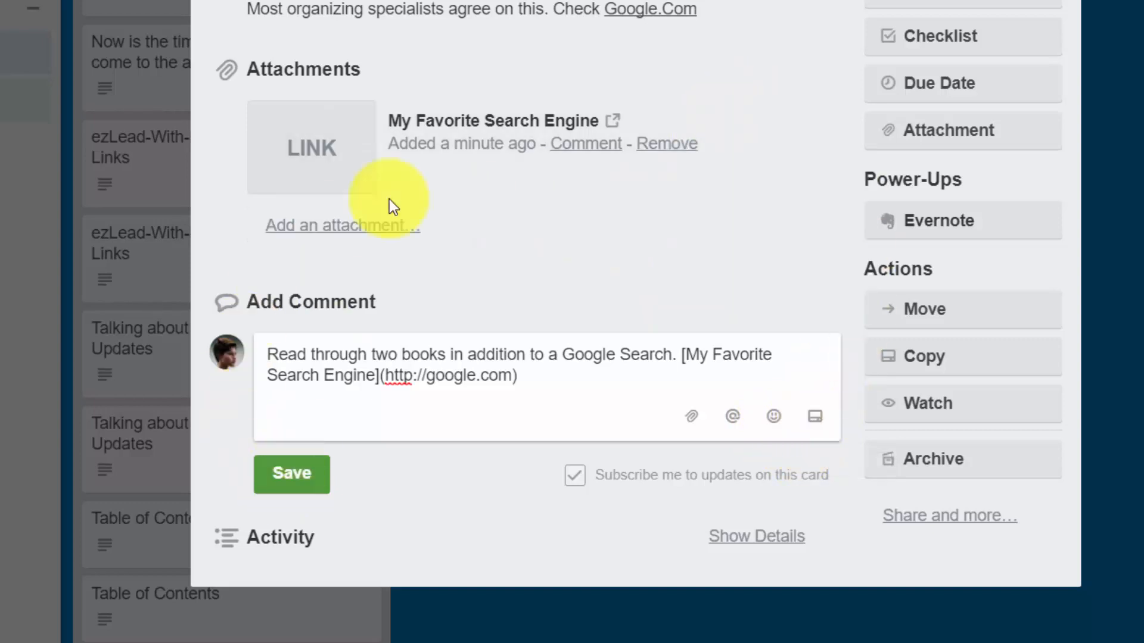
mouse_move(800, 25)
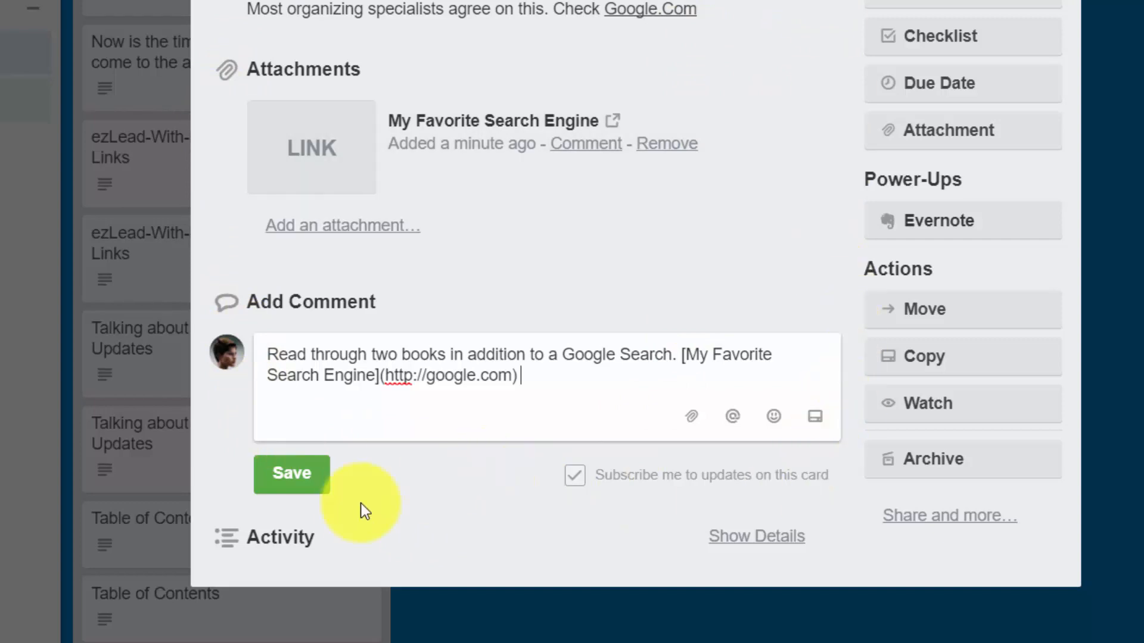
mouse_move(389, 498)
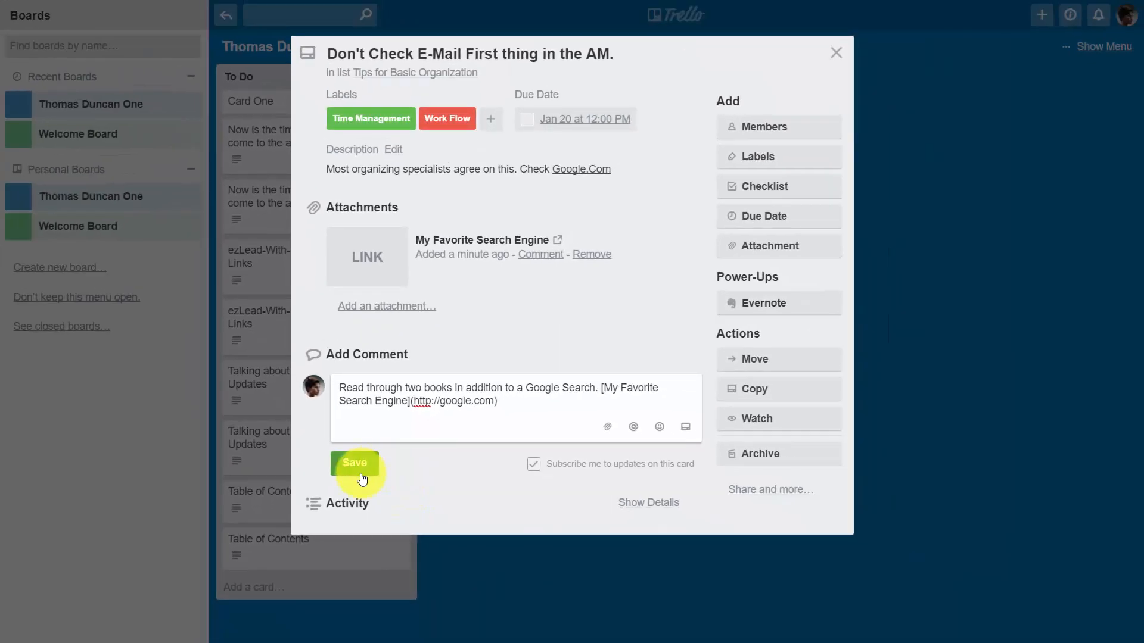
- Save the books-and-Google-Search comment with its My Favorite Search Engine link
left_click(354, 463)
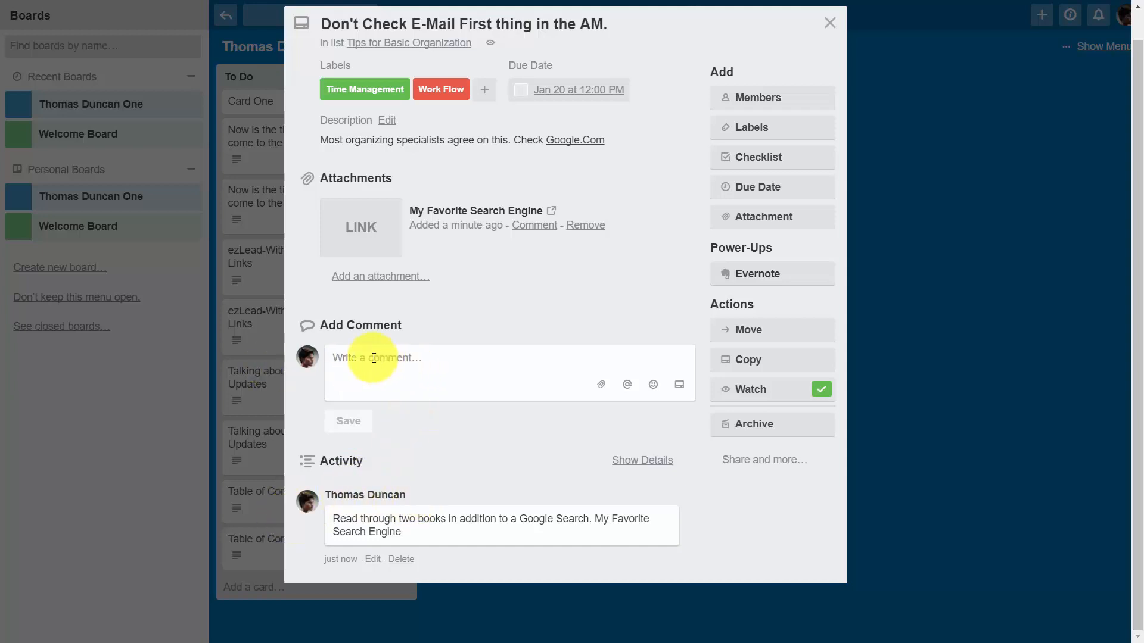
mouse_move(408, 362)
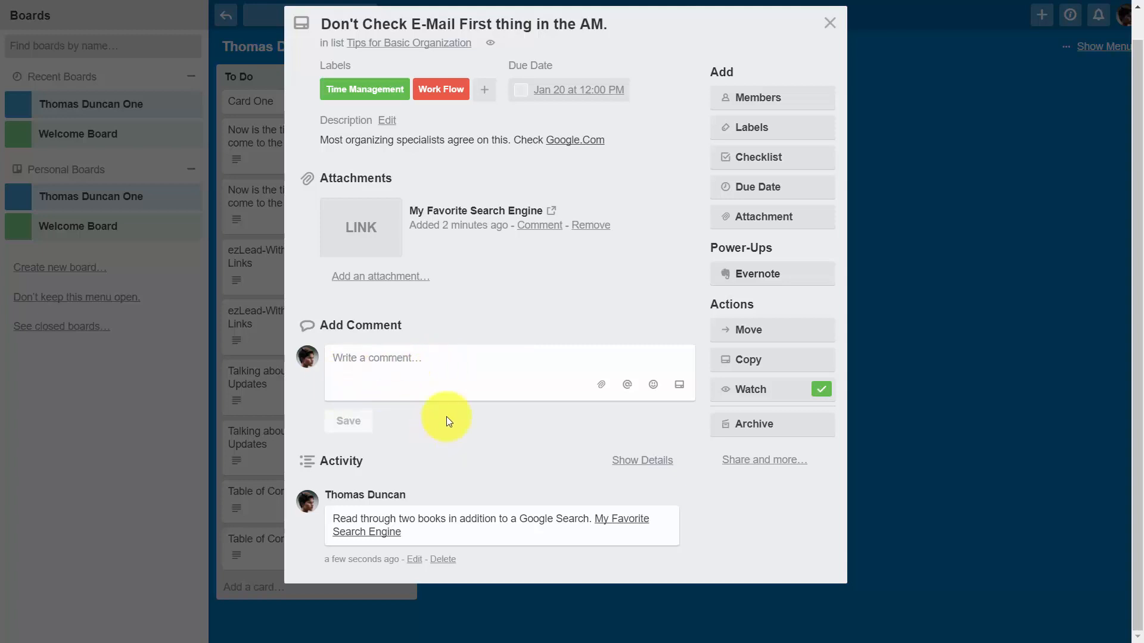
mouse_move(498, 360)
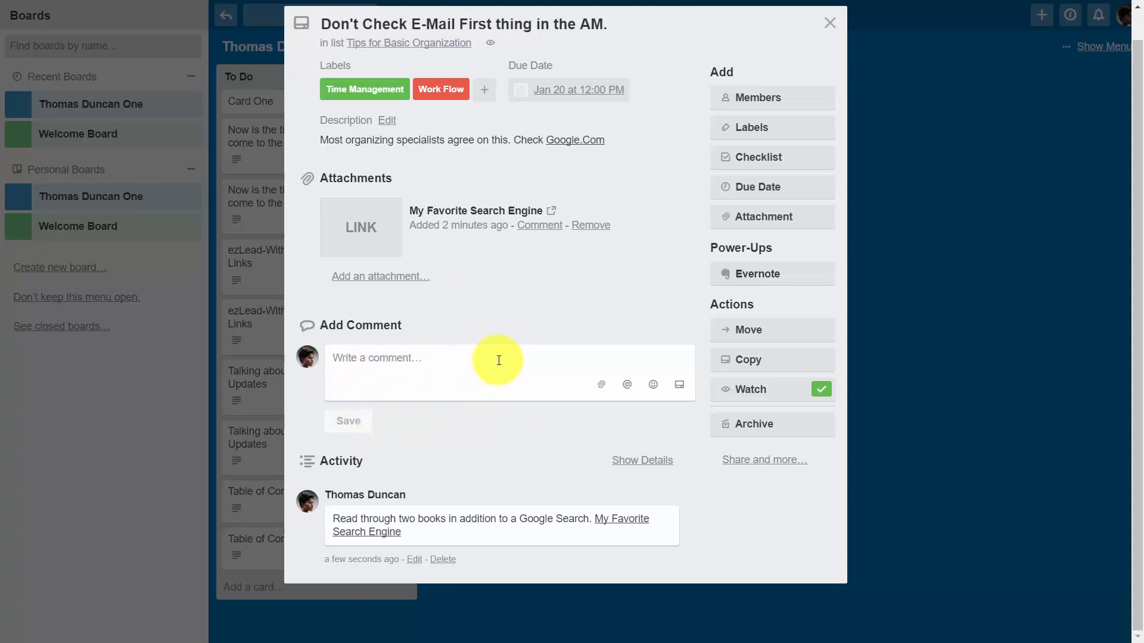
mouse_move(504, 416)
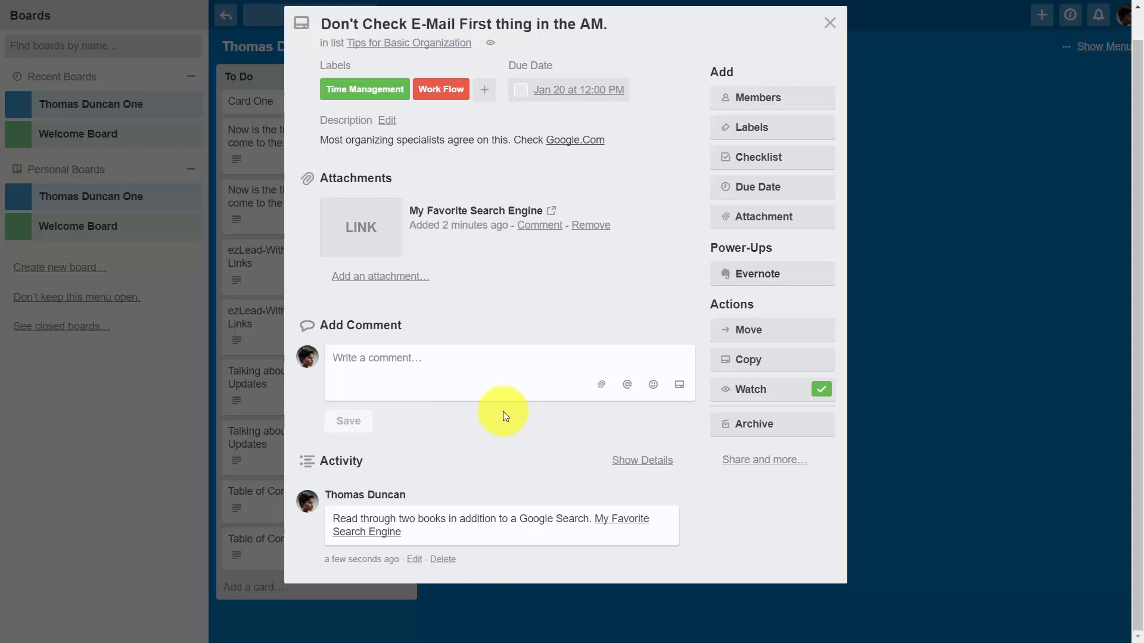
mouse_move(369, 455)
type("This is closely related")
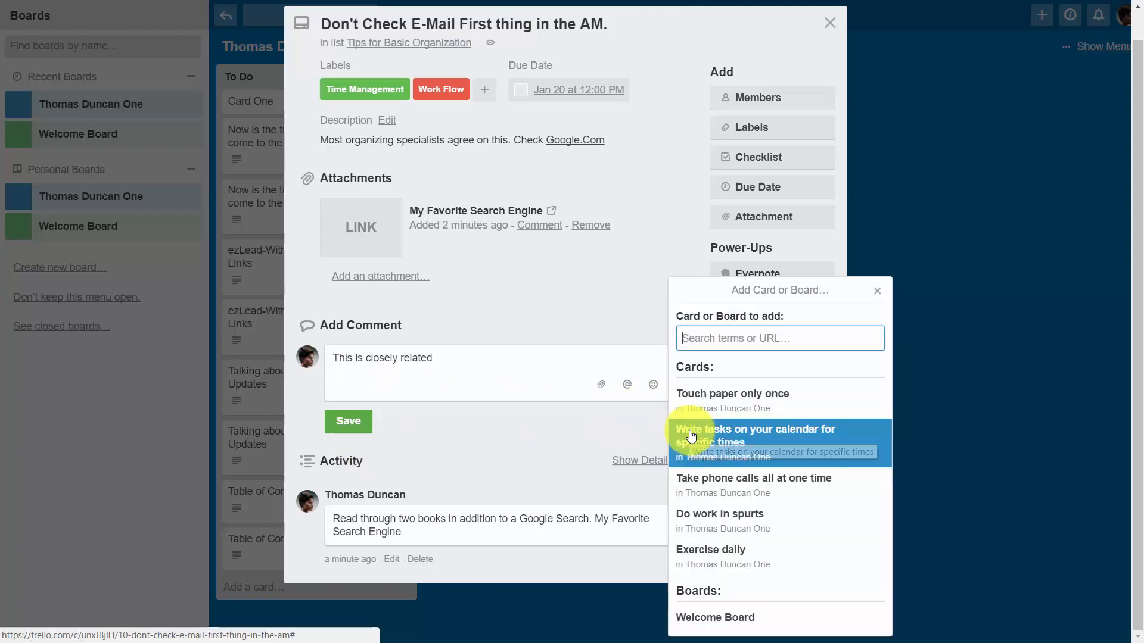
mouse_move(712, 405)
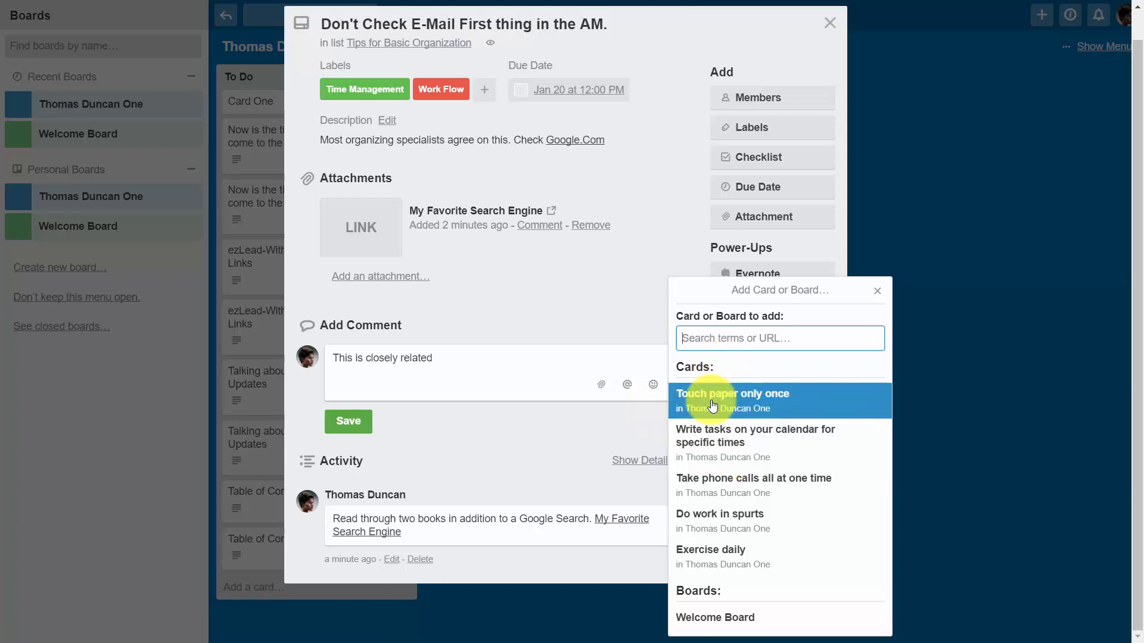
mouse_move(705, 630)
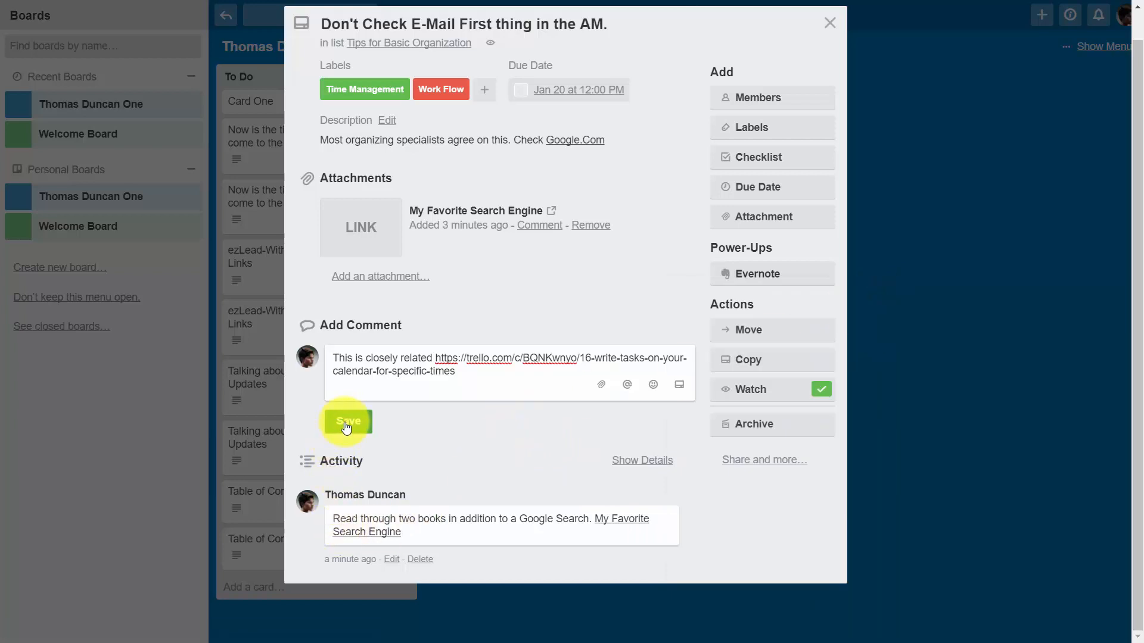
- Save the 'This is closely related' comment linking the Write tasks card and return to the board
left_click(348, 422)
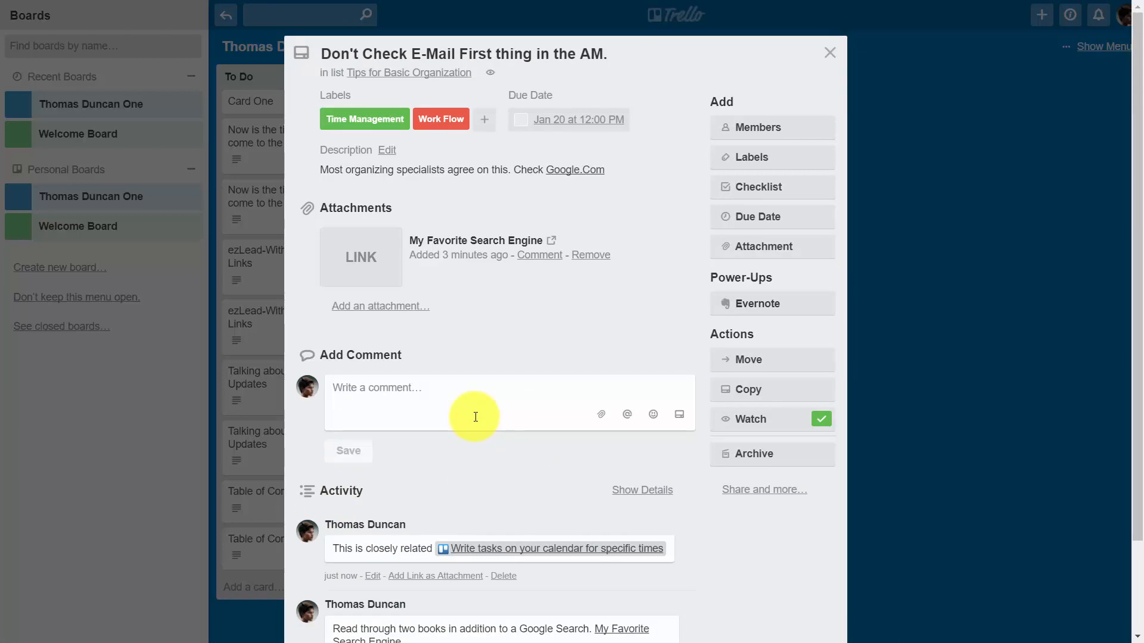
mouse_move(417, 405)
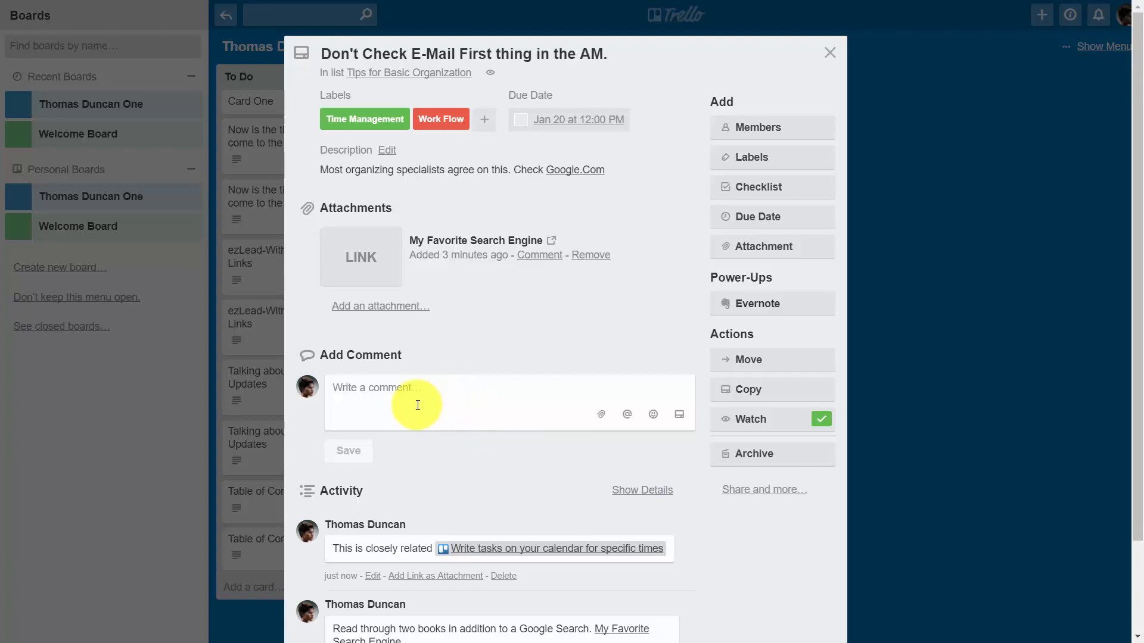
left_click(829, 52)
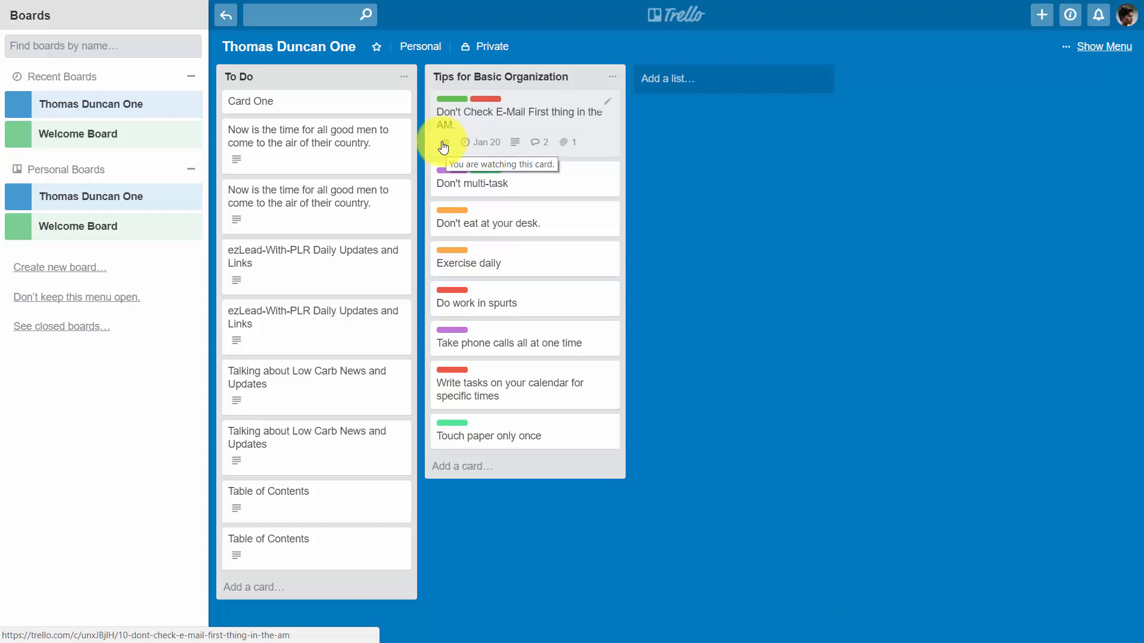
mouse_move(446, 145)
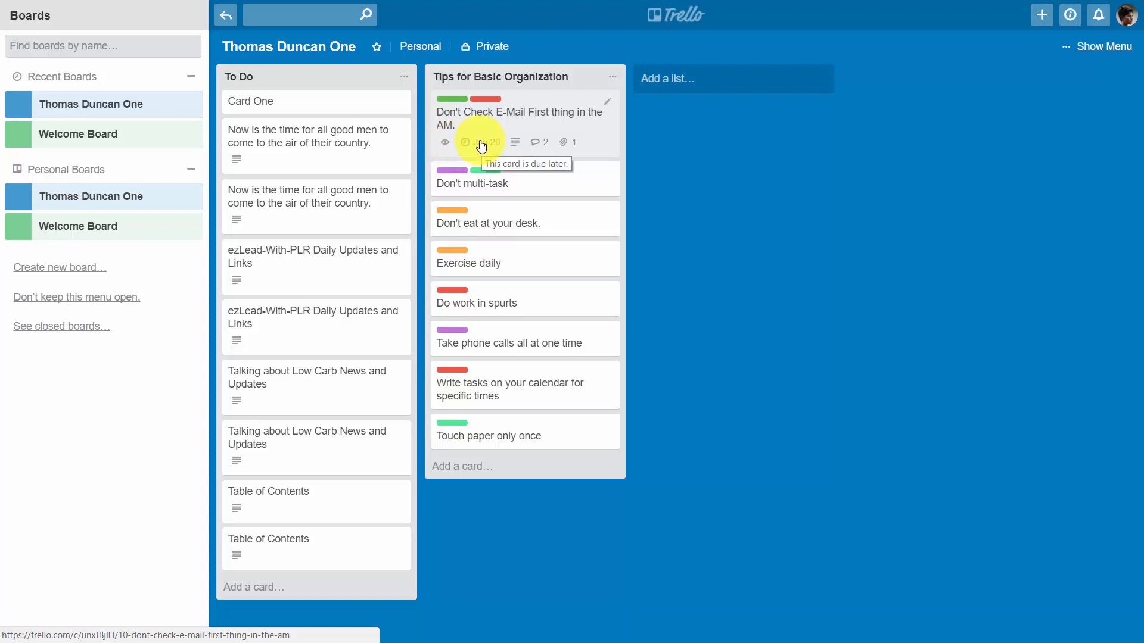
mouse_move(514, 142)
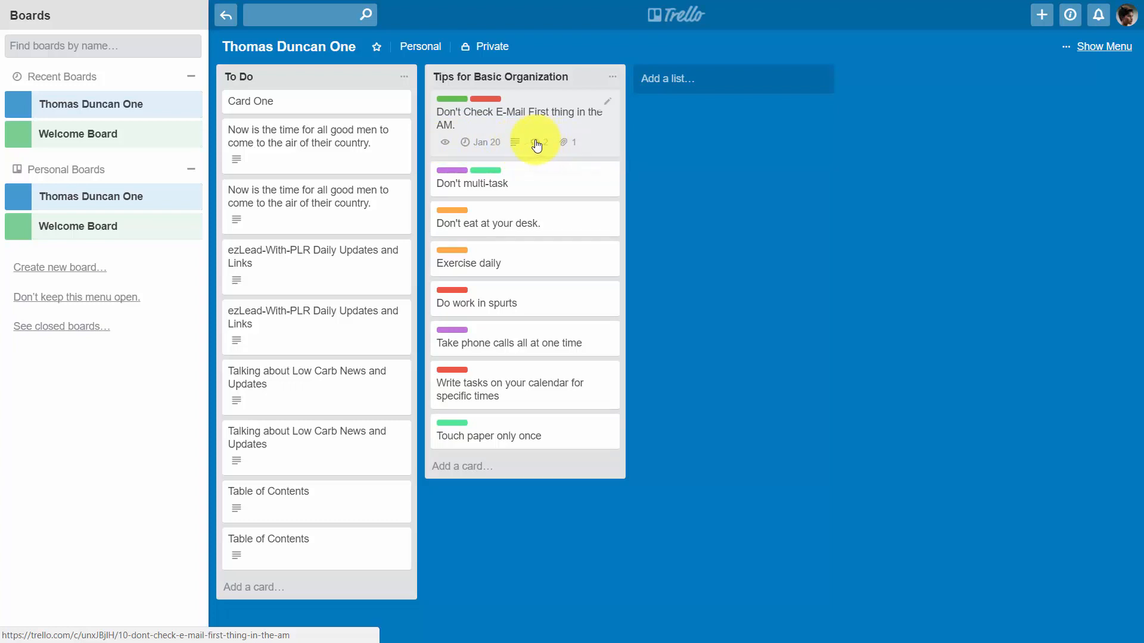
mouse_move(562, 145)
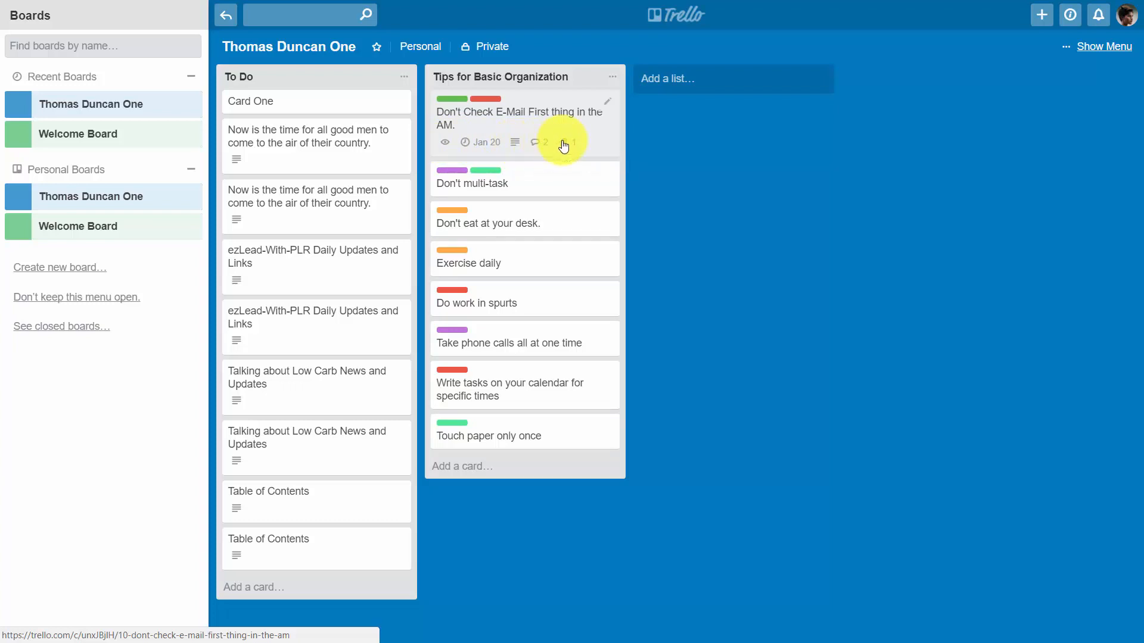
mouse_move(563, 146)
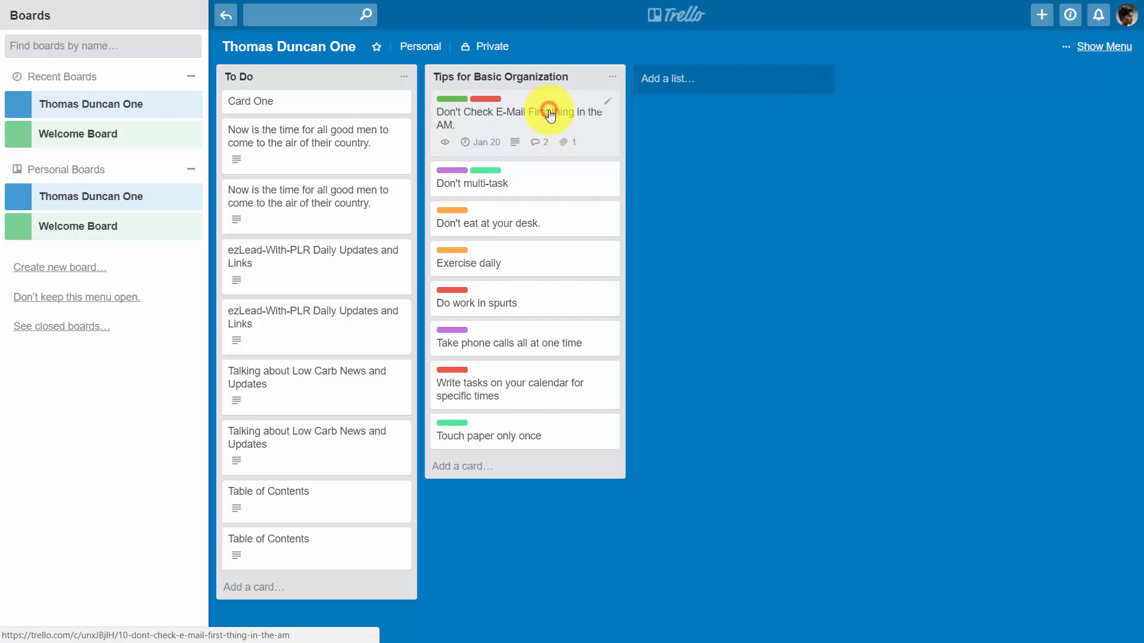
left_click(546, 115)
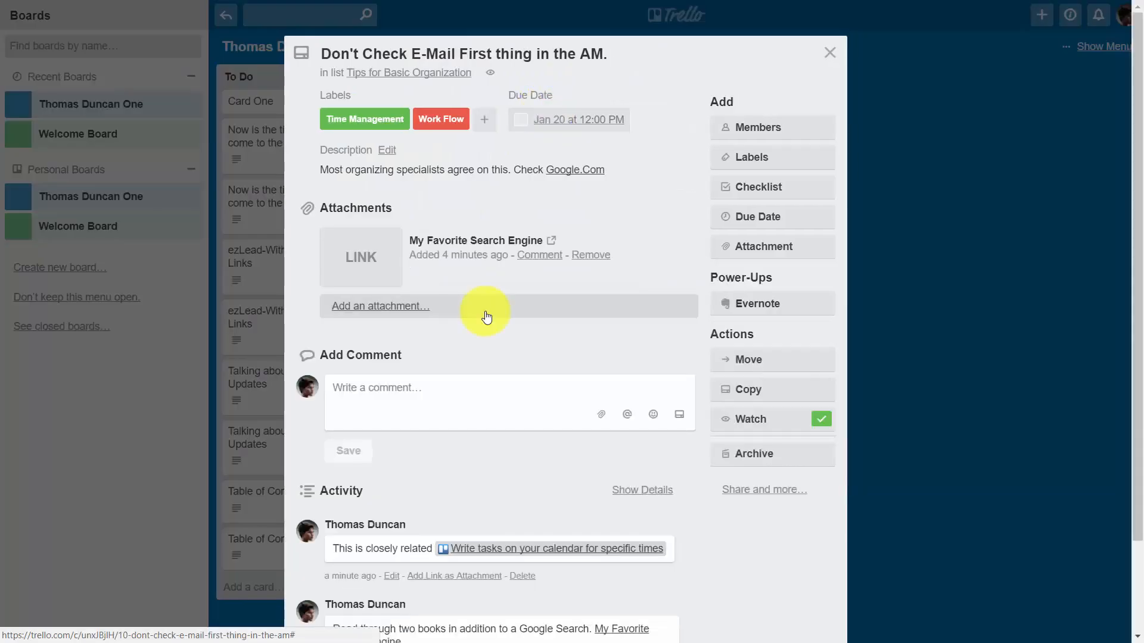